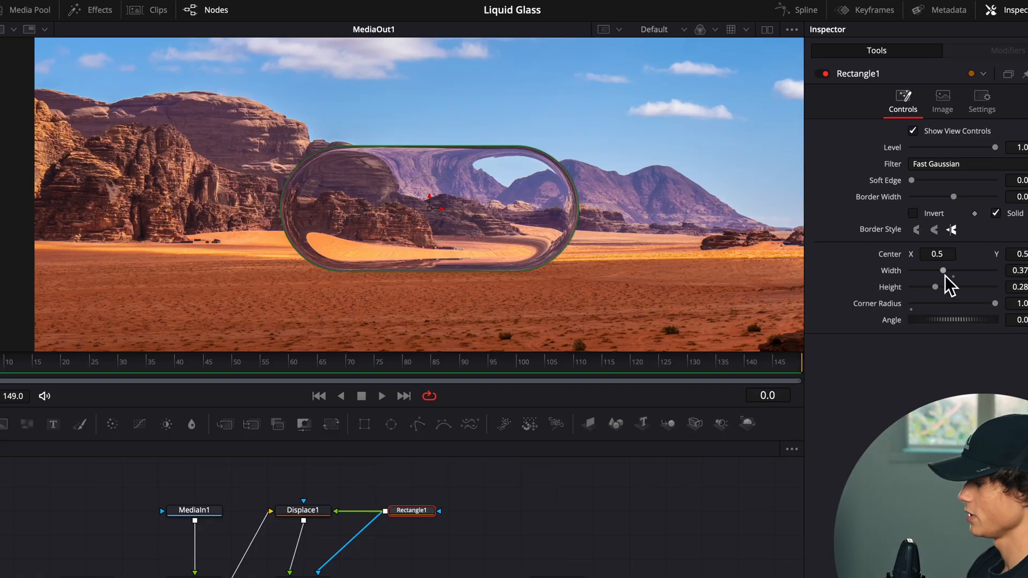
Preview resizing the finished glass pill before starting the fresh composition.
{"action": "left_click_drag", "start_coordinate": [942, 270], "coordinate": [935, 270]}
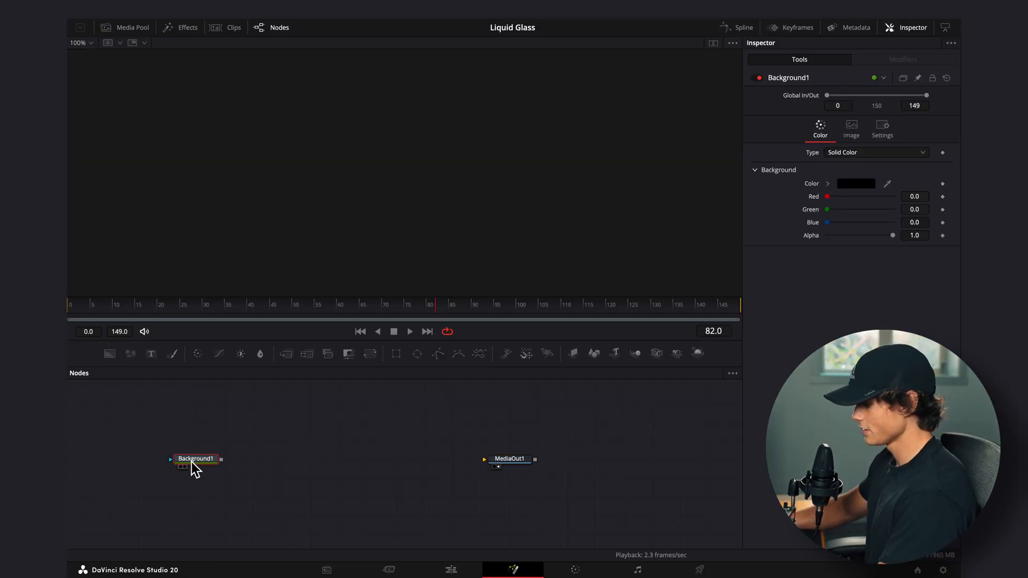
Bring in the desert clip, merge it over Background1, then insert Merge2 before MediaOut1.
{"action": "left_click_drag", "start_coordinate": [220, 459], "coordinate": [488, 459]}
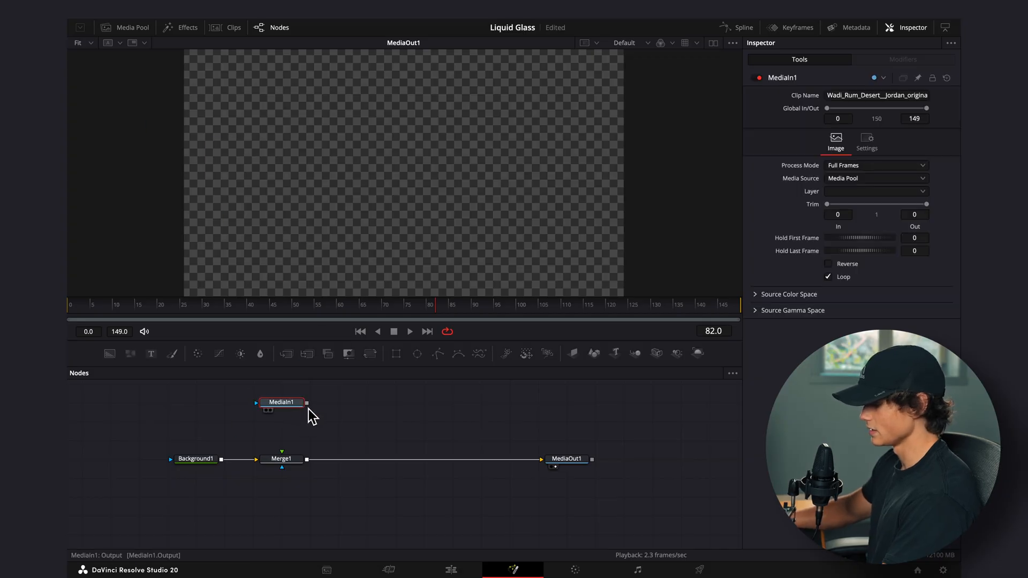
{"action": "left_click_drag", "start_coordinate": [305, 405], "coordinate": [282, 460]}
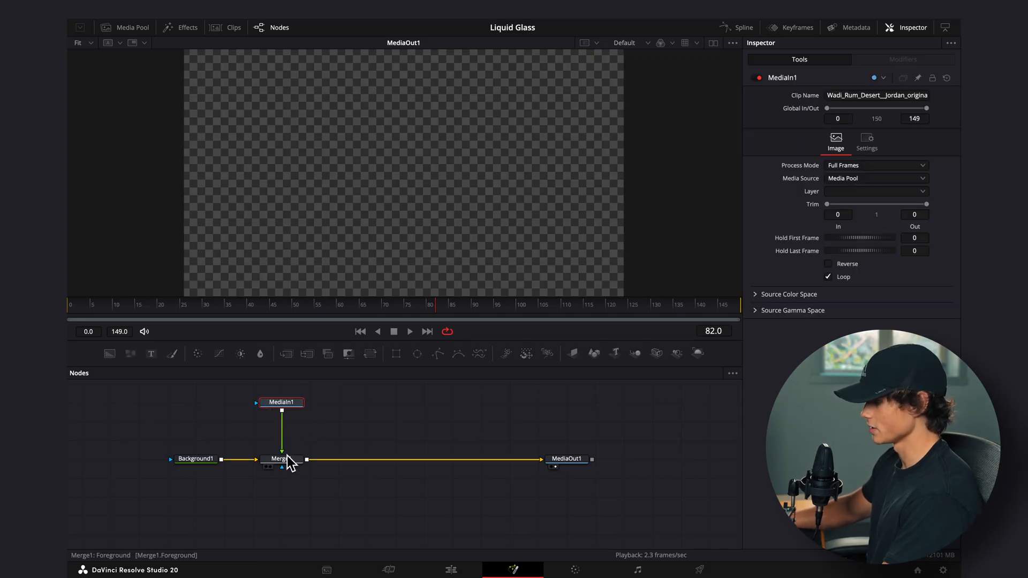
{"action": "left_click", "coordinate": [282, 459]}
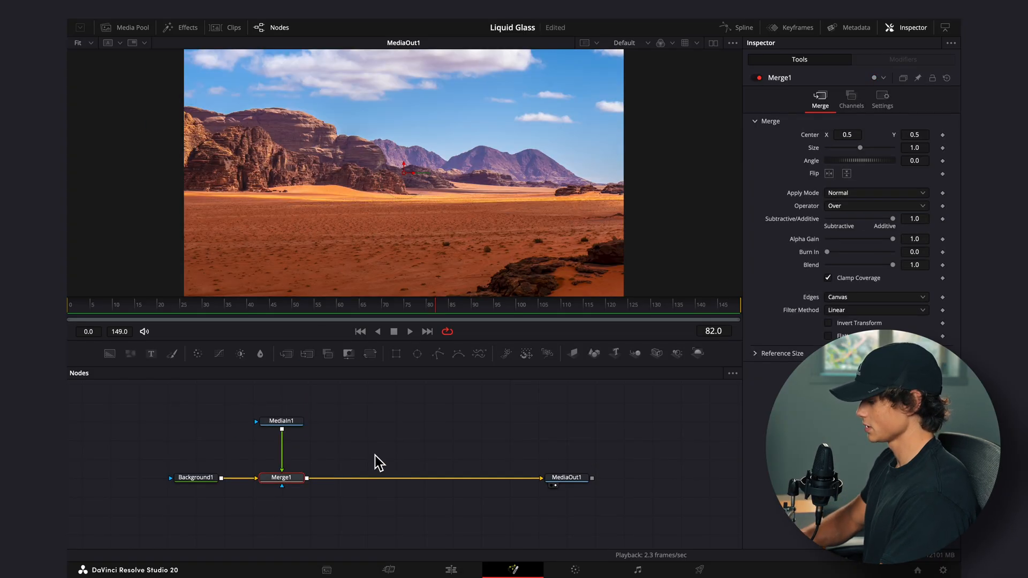
{"action": "left_click", "coordinate": [366, 478]}
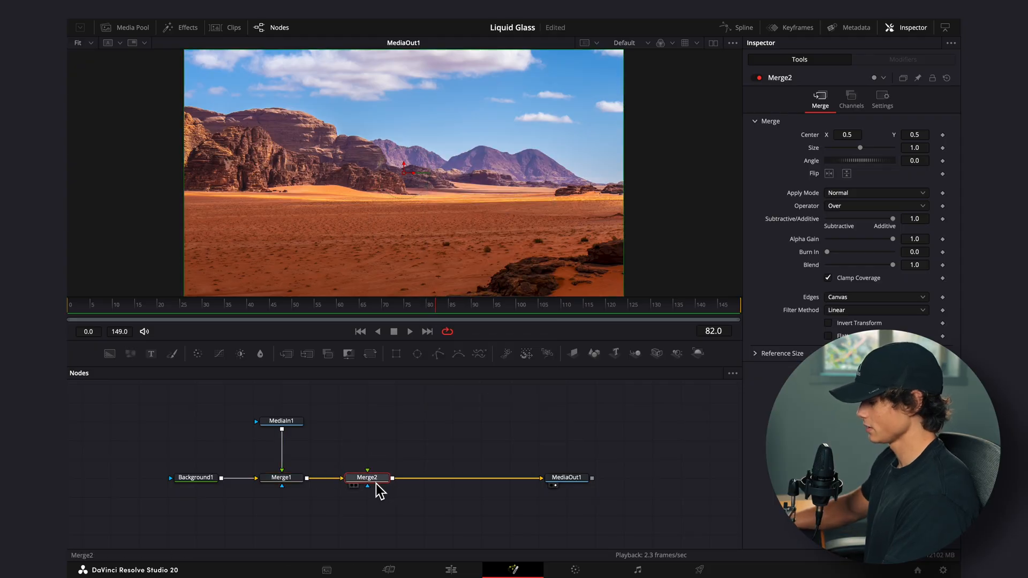
Add a Displace node and feed Merge1's desert image into it.
{"action": "type", "text": "displ"}
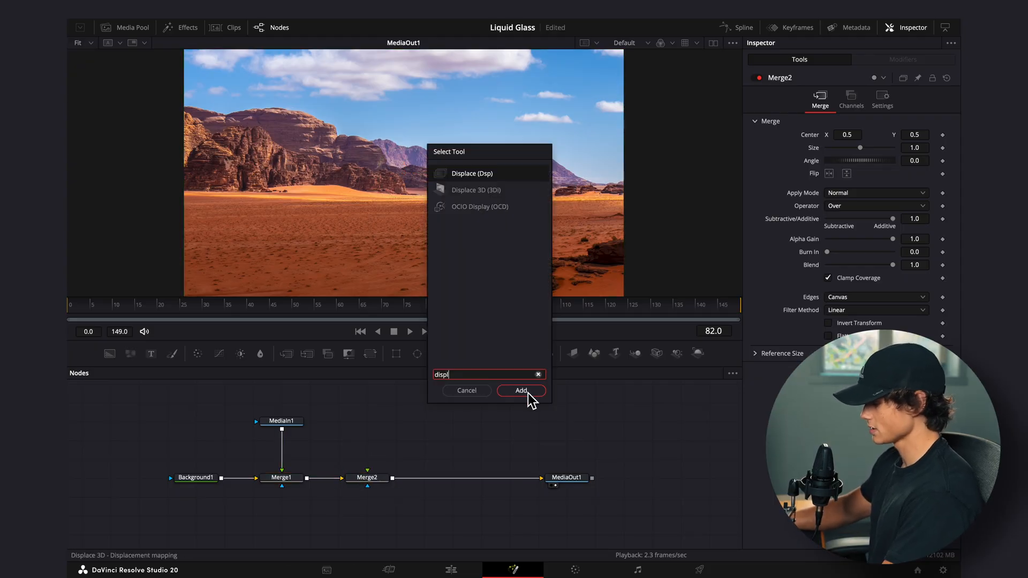
{"action": "left_click", "coordinate": [522, 390]}
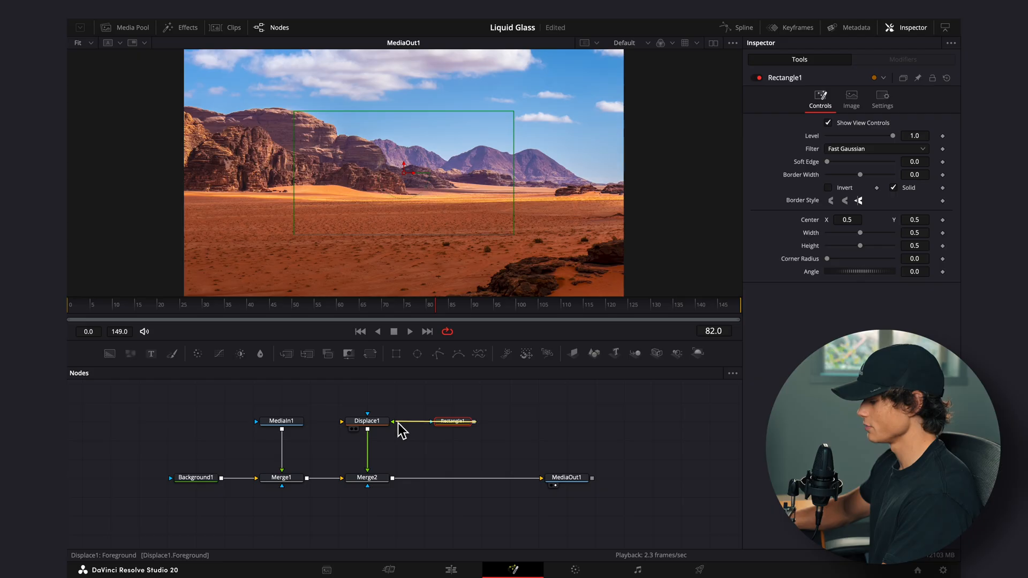
{"action": "mouse_move", "coordinate": [325, 485]}
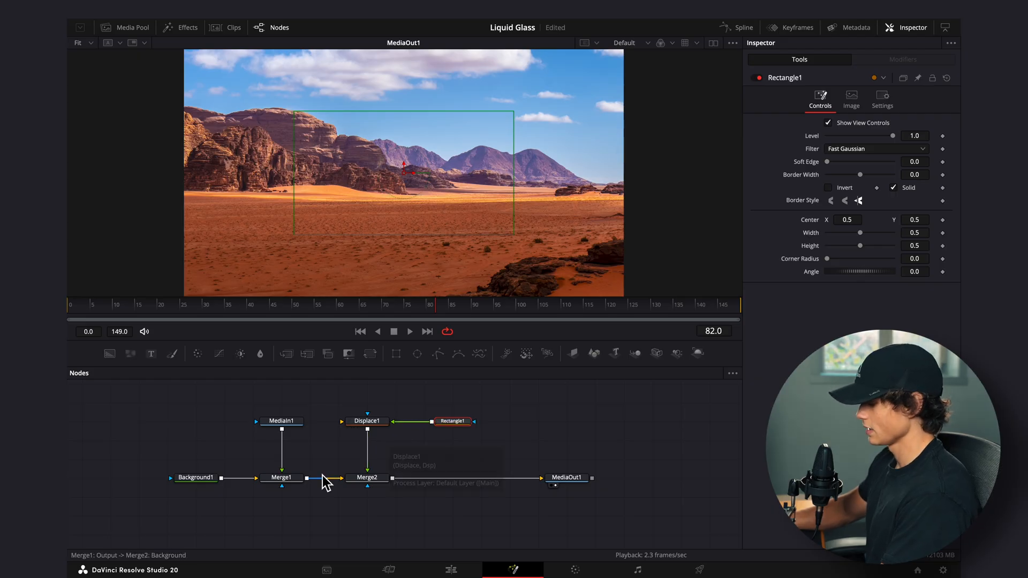
{"action": "mouse_move", "coordinate": [315, 488]}
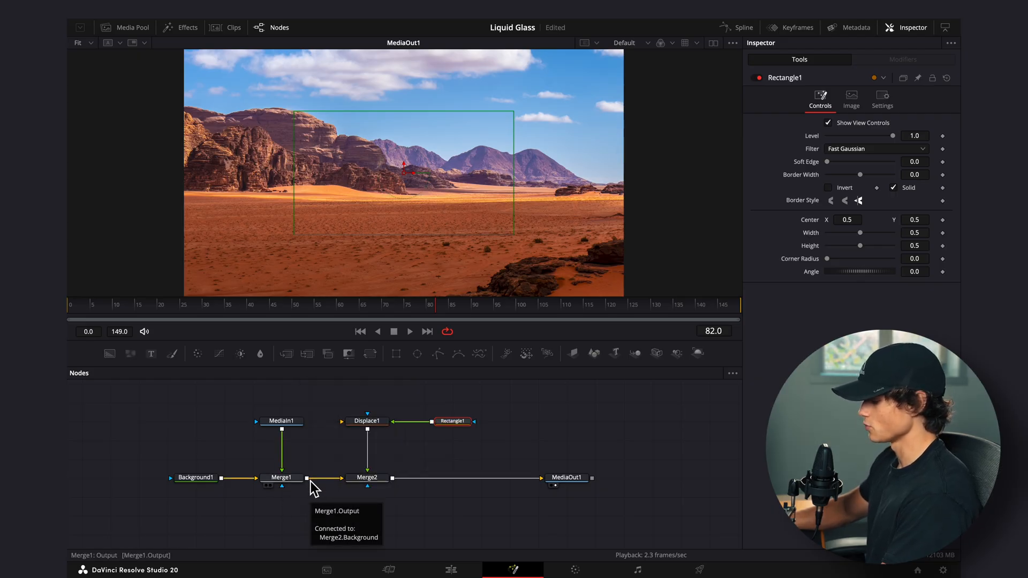
{"action": "left_click_drag", "start_coordinate": [309, 479], "coordinate": [347, 429]}
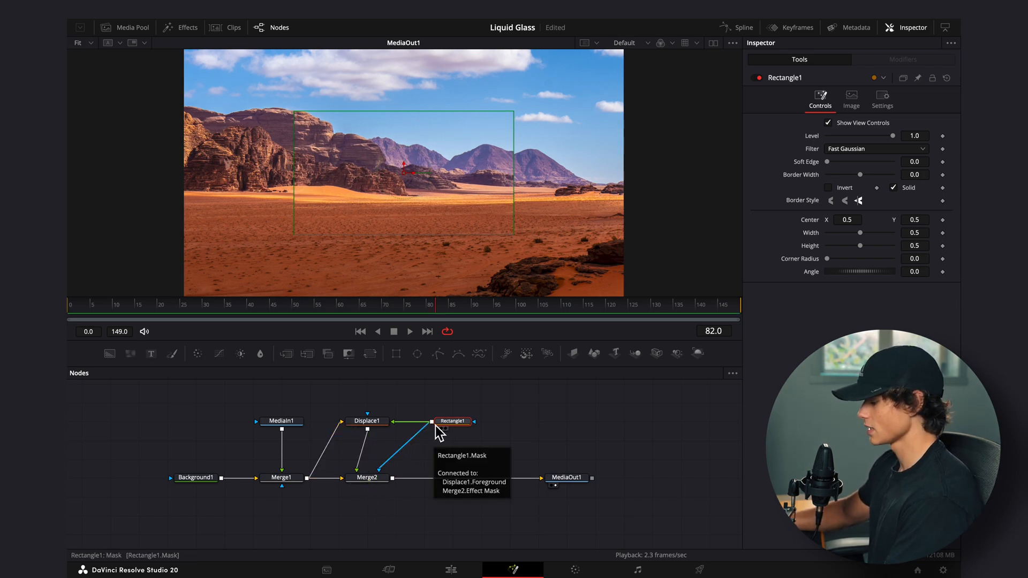
{"action": "mouse_move", "coordinate": [462, 432]}
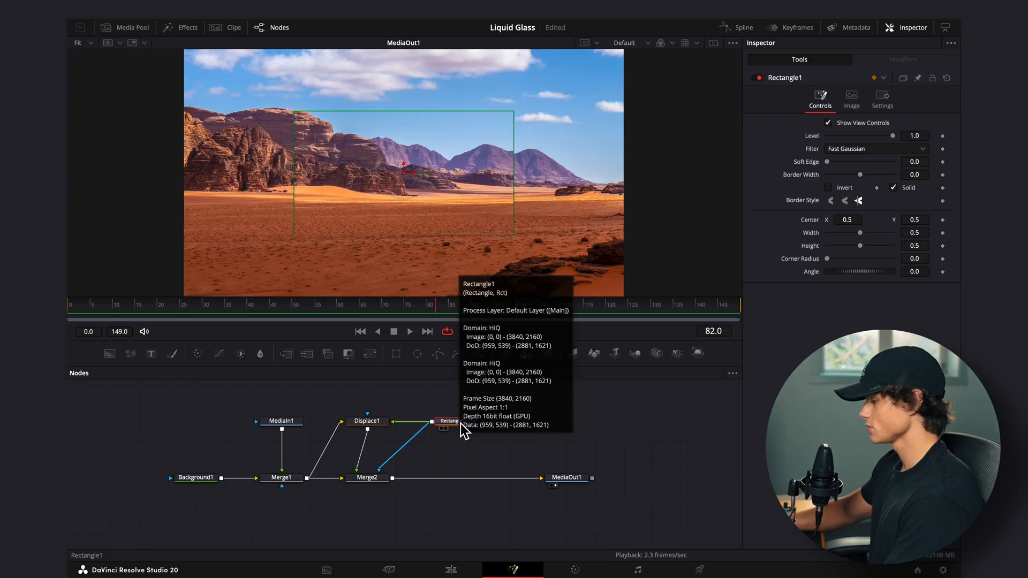
{"action": "mouse_move", "coordinate": [628, 360]}
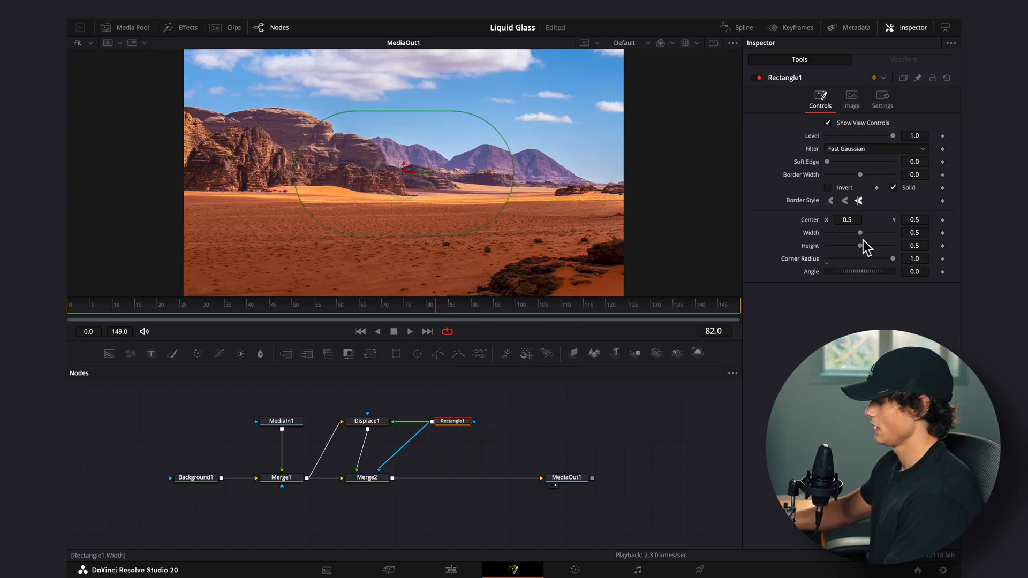
Shrink Rectangle1 to Width 0.378 and Height 0.283 as a rounded pill.
{"action": "left_click_drag", "start_coordinate": [861, 232], "coordinate": [857, 232]}
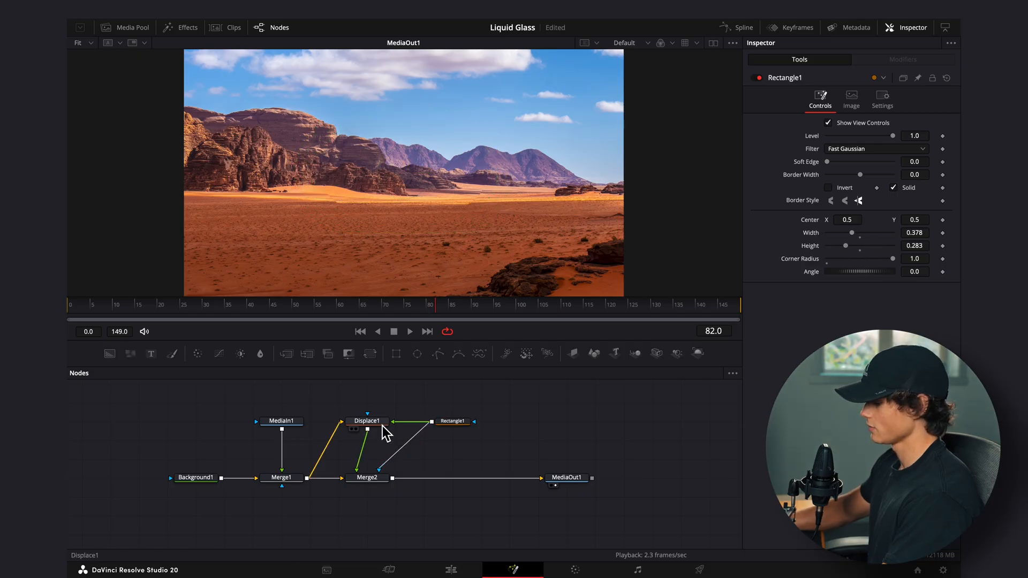
Set Displace1 Spread to 3.0, Light Power about 2.05 and Light Angle around -92.
{"action": "left_click", "coordinate": [366, 421]}
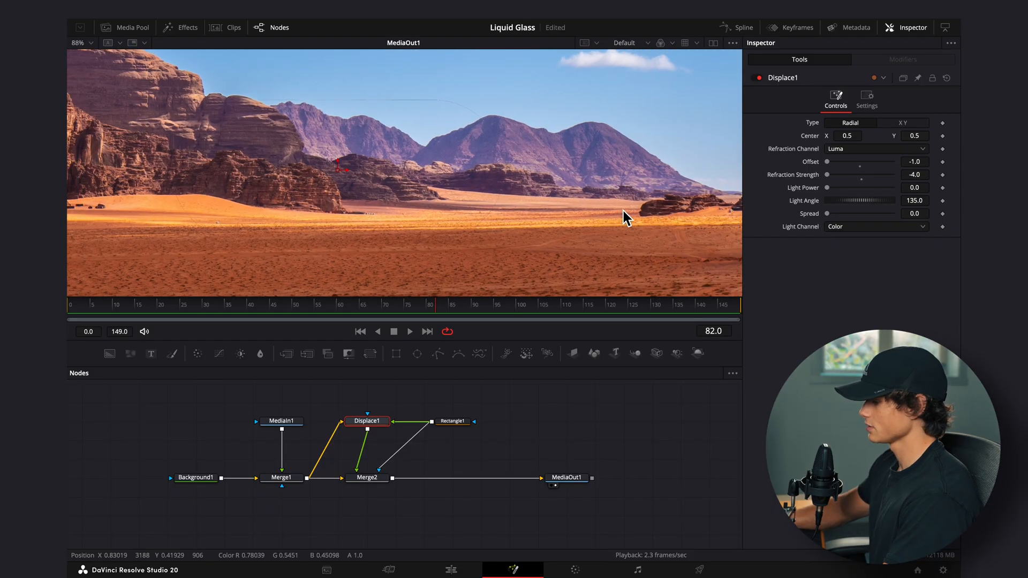
{"action": "left_click_drag", "start_coordinate": [828, 214], "coordinate": [848, 213]}
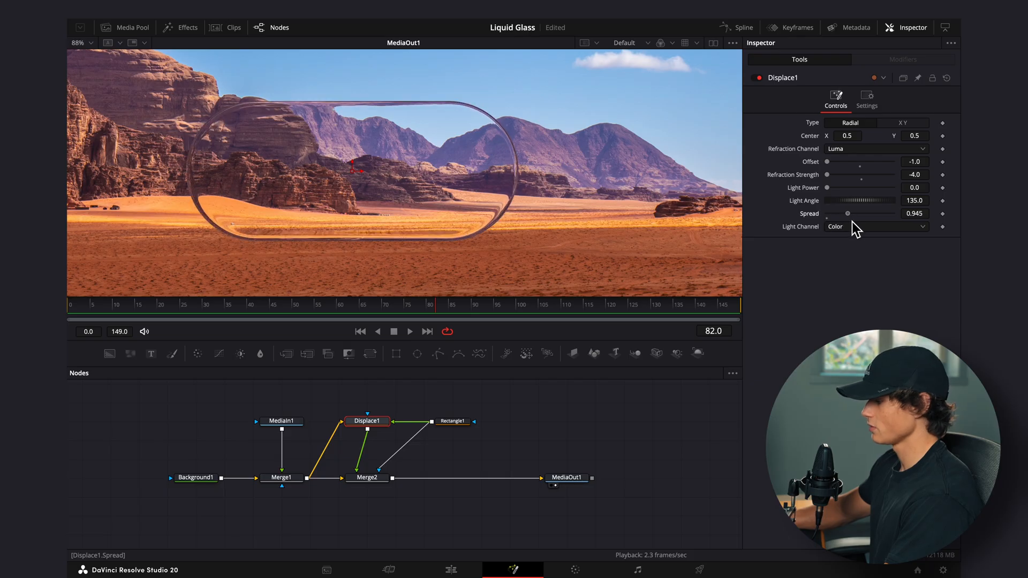
{"action": "left_click_drag", "start_coordinate": [848, 213], "coordinate": [898, 213]}
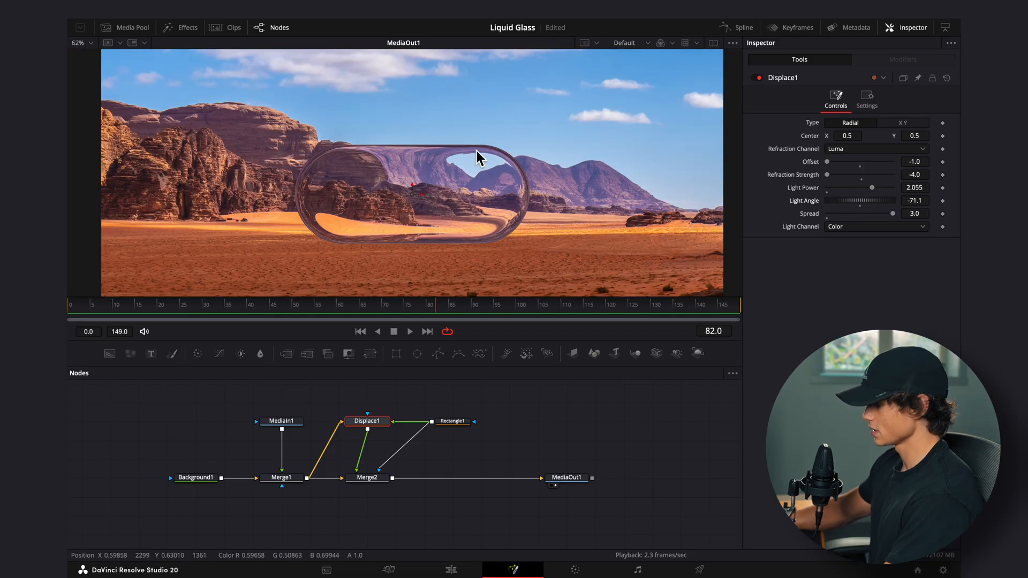
{"action": "left_click_drag", "start_coordinate": [886, 200], "coordinate": [852, 200]}
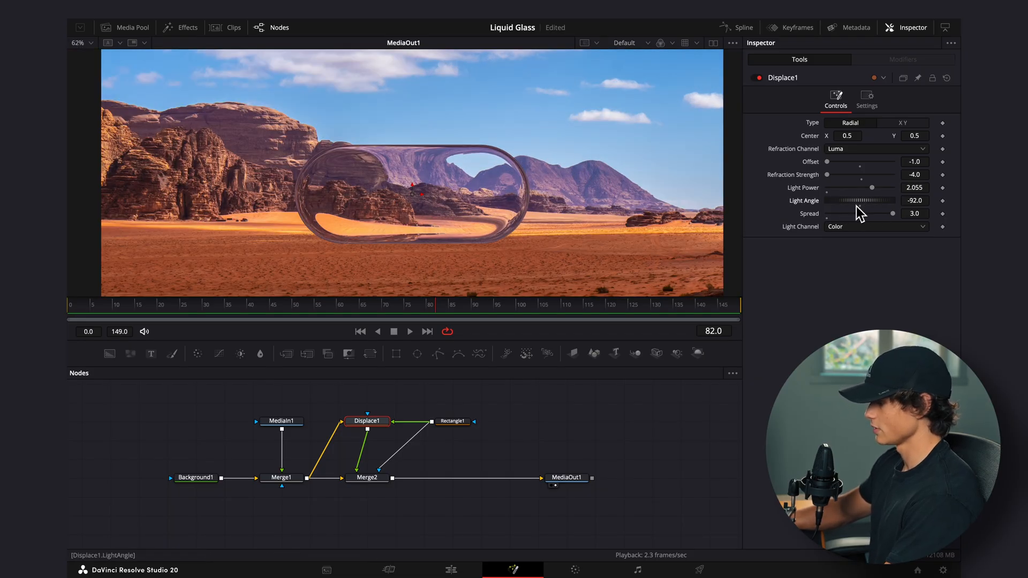
Keyframe Rectangle1's Width at 0.15 on frame 0 so the glass starts as a circle.
{"action": "left_click", "coordinate": [434, 422]}
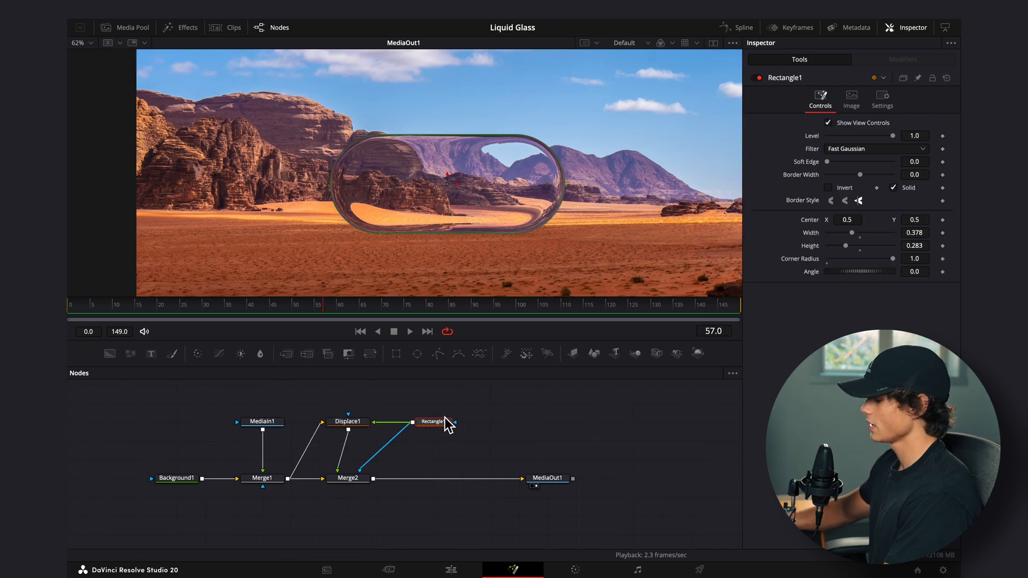
{"action": "mouse_move", "coordinate": [536, 127]}
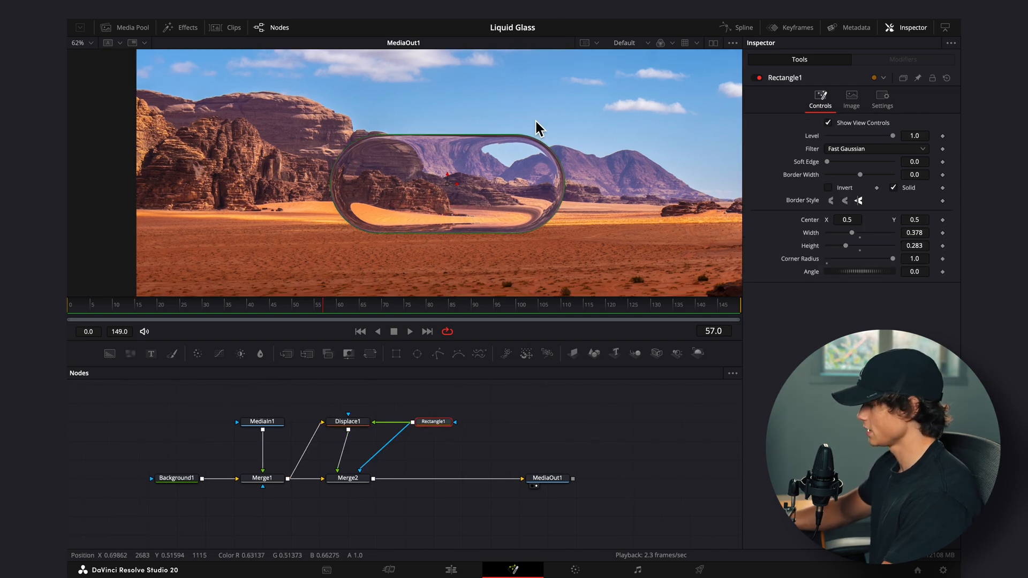
{"action": "mouse_move", "coordinate": [337, 315]}
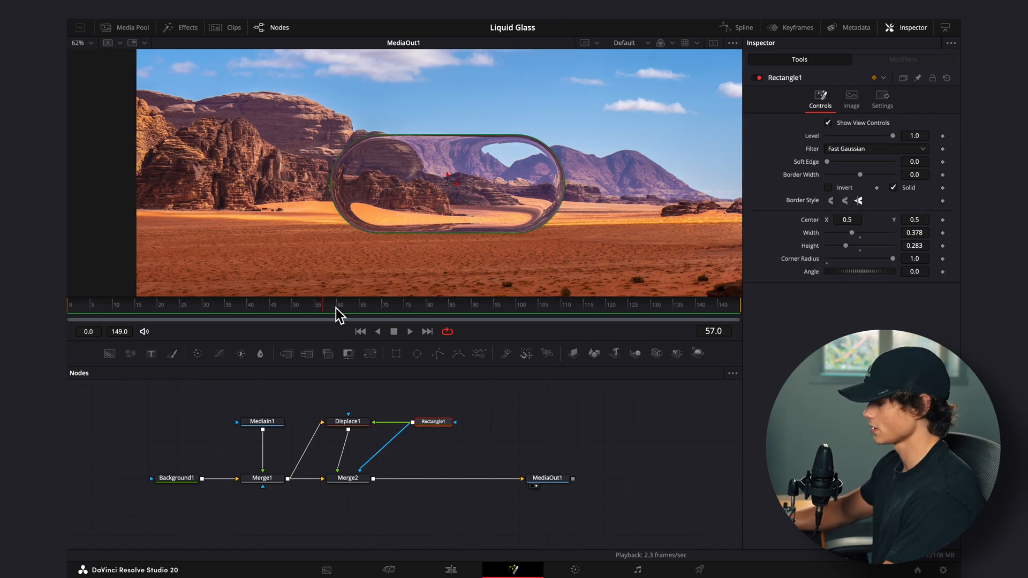
{"action": "left_click", "coordinate": [359, 332]}
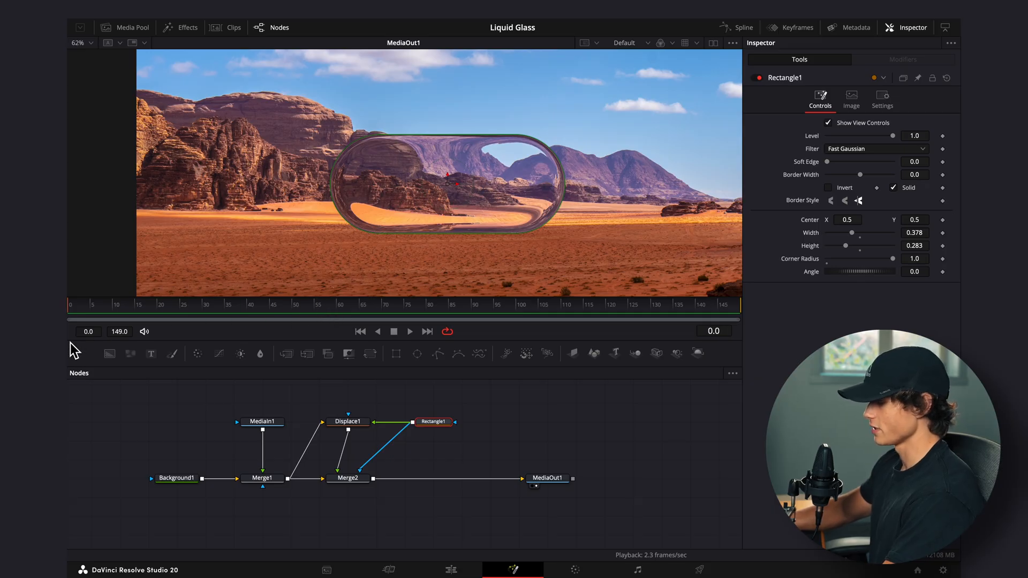
{"action": "left_click_drag", "start_coordinate": [853, 232], "coordinate": [837, 232]}
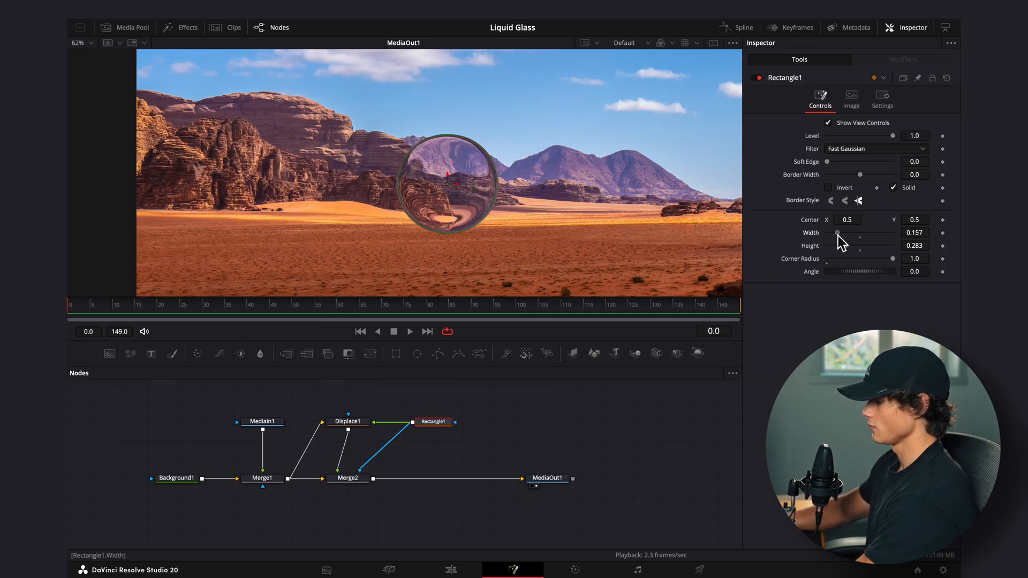
{"action": "left_click_drag", "start_coordinate": [840, 233], "coordinate": [836, 232]}
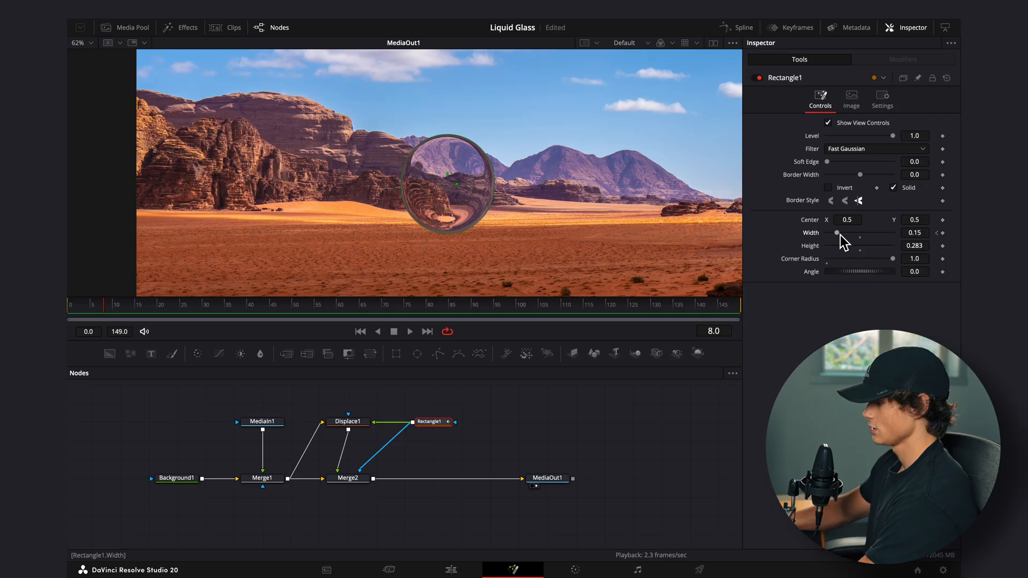
Keyframe Width around 0.425, 0.276 and 0.33 at frames 13–17 for a bouncing stretch.
{"action": "left_click_drag", "start_coordinate": [837, 232], "coordinate": [878, 233]}
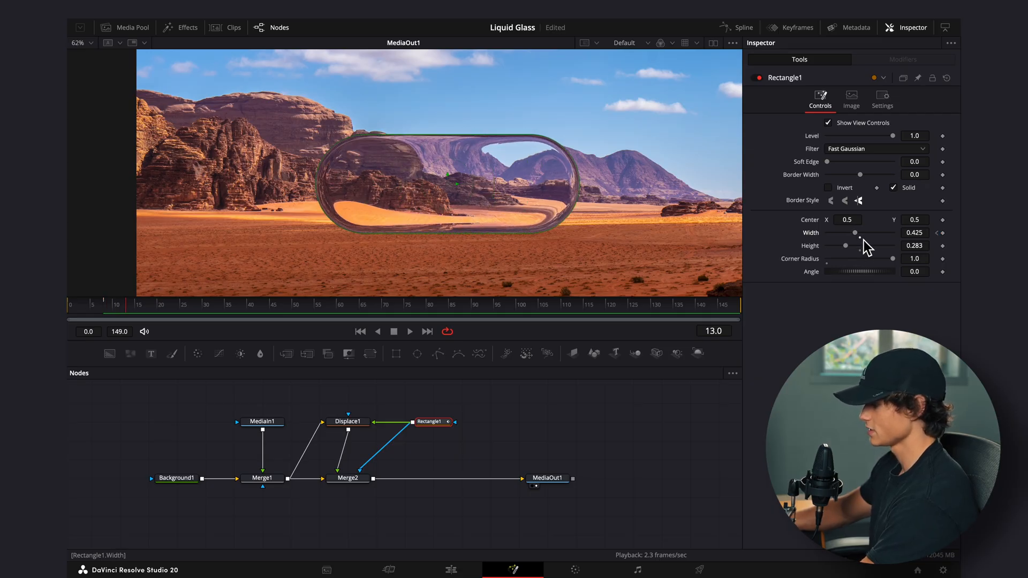
{"action": "left_click_drag", "start_coordinate": [854, 232], "coordinate": [841, 233]}
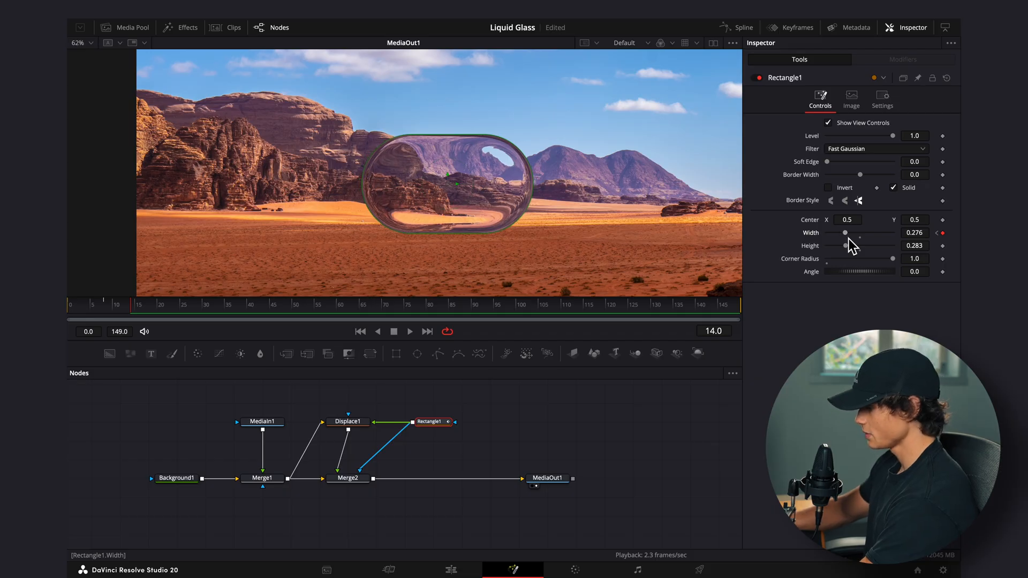
{"action": "left_click_drag", "start_coordinate": [845, 233], "coordinate": [851, 232]}
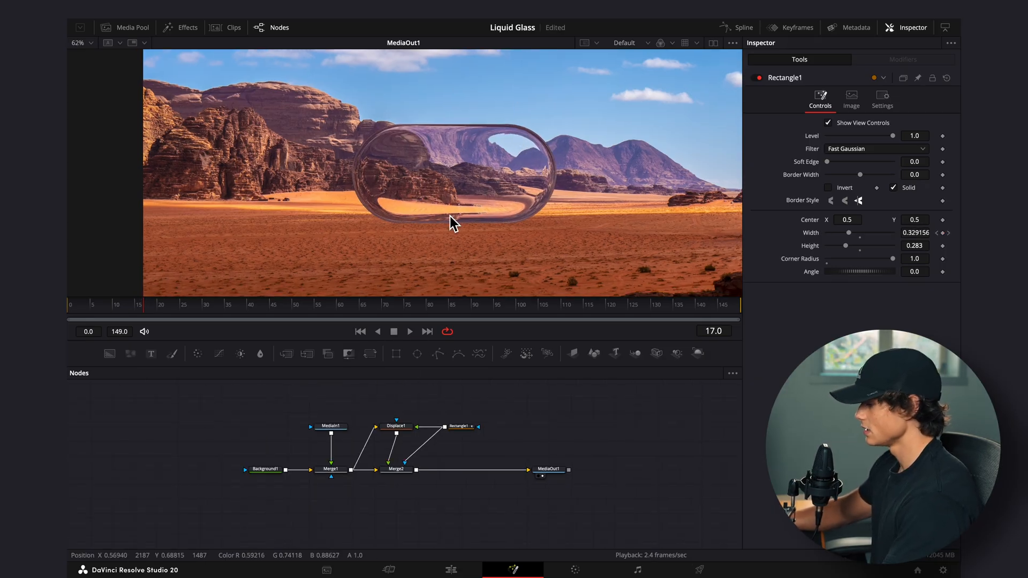
Copy-paste the glass node chain and delete the duplicated MediaIn1_1 desert image.
{"action": "left_click", "coordinate": [548, 469]}
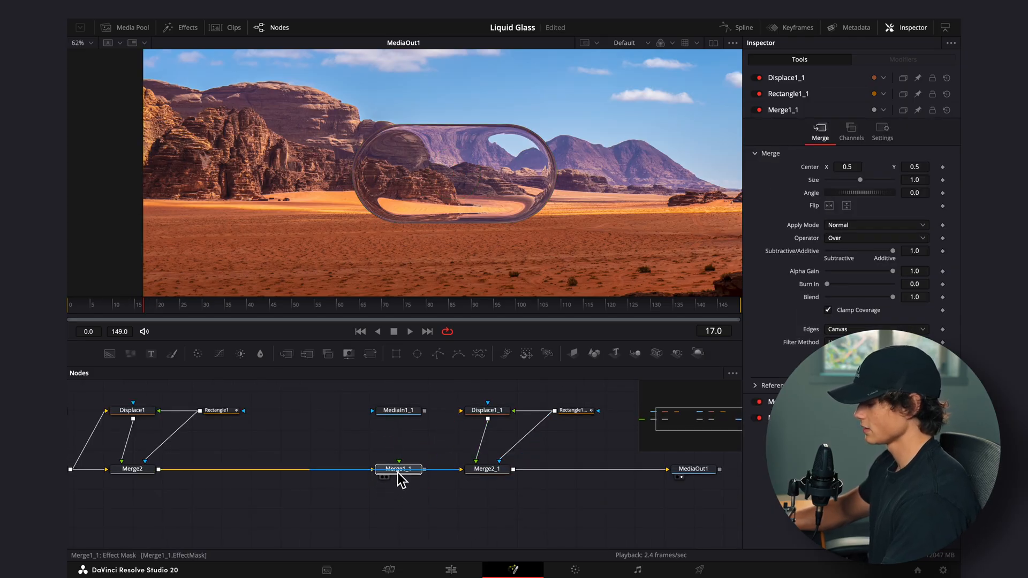
{"action": "left_click", "coordinate": [399, 410]}
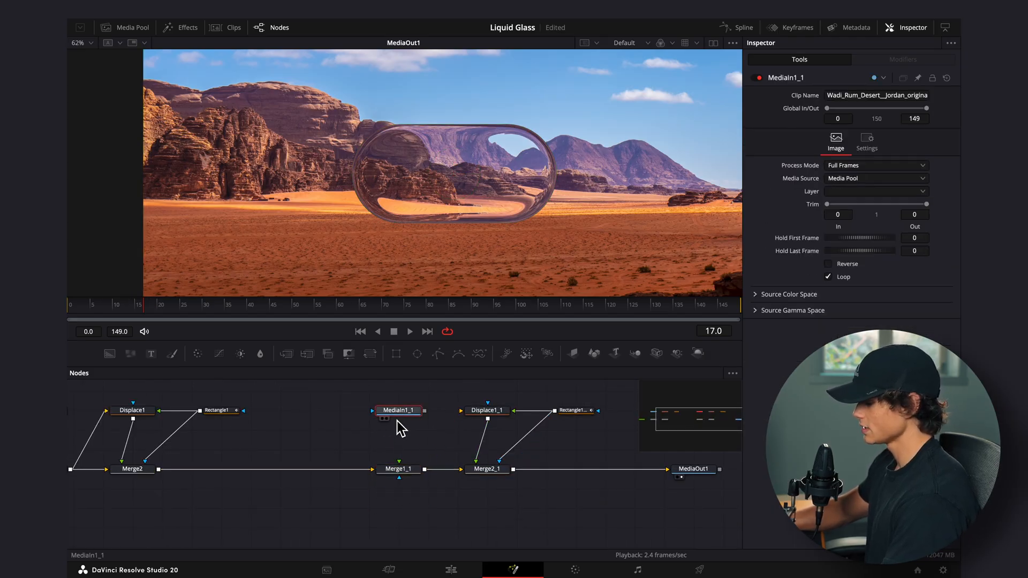
{"action": "left_click", "coordinate": [398, 469]}
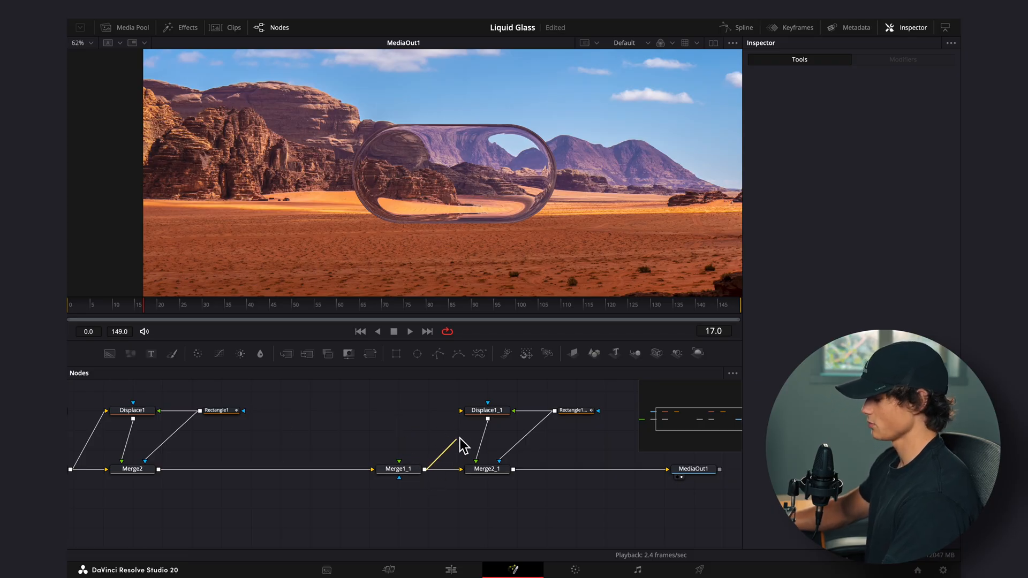
Reduce Rectangle1_1 to about Width 0.126 and Height 0.228 as a small inner circle.
{"action": "left_click", "coordinate": [575, 411]}
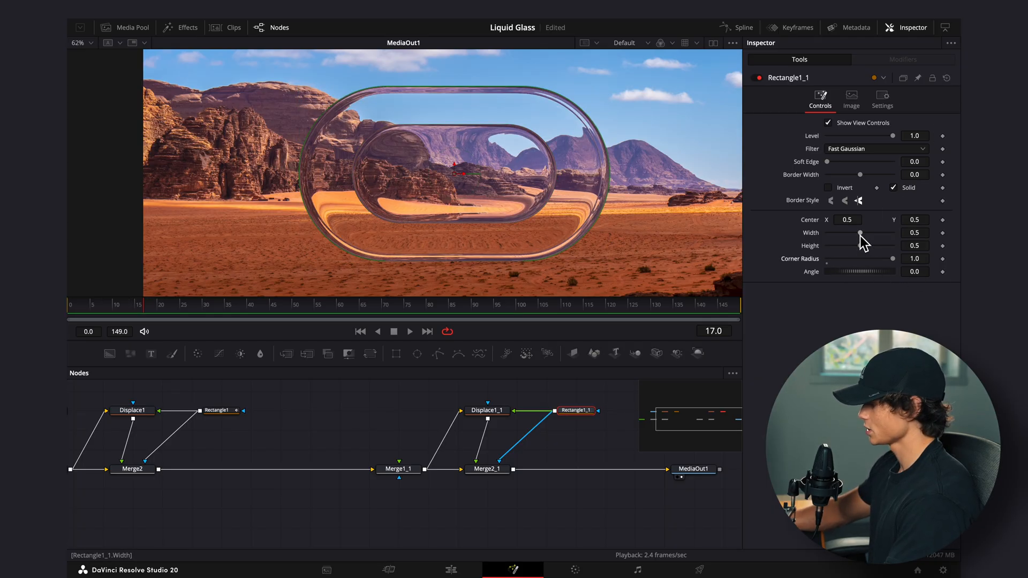
{"action": "left_click_drag", "start_coordinate": [861, 245], "coordinate": [833, 246]}
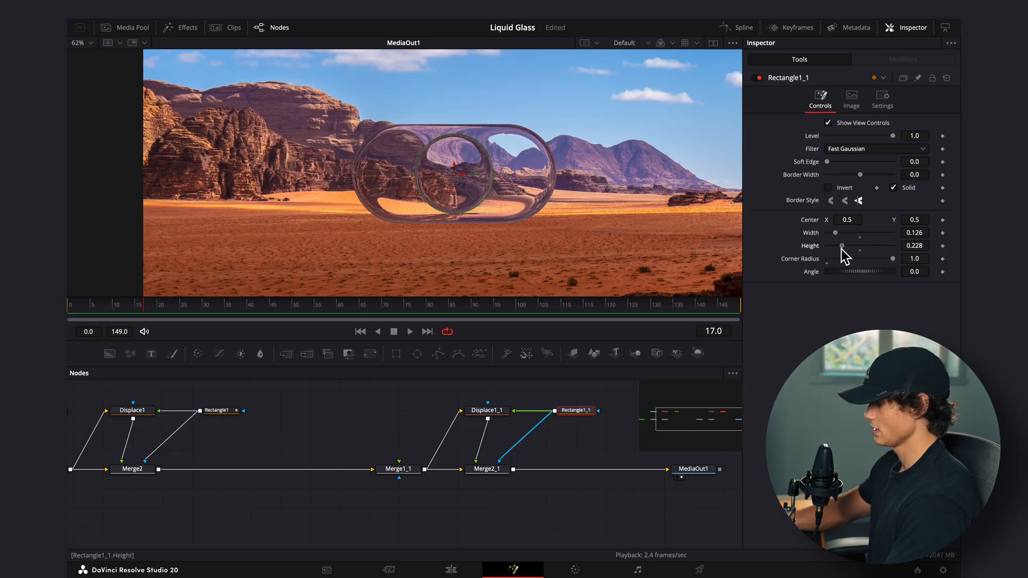
{"action": "left_click", "coordinate": [486, 411]}
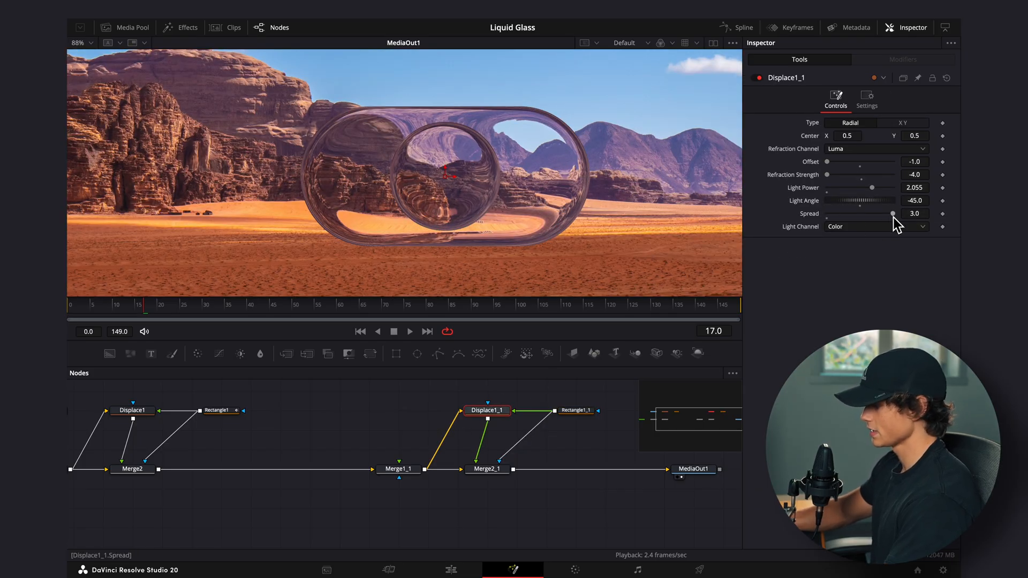
Lower Displace1_1 Spread to about 1 and route a new Blur node into it.
{"action": "left_click_drag", "start_coordinate": [892, 213], "coordinate": [852, 213]}
{"action": "type", "text": "displ"}
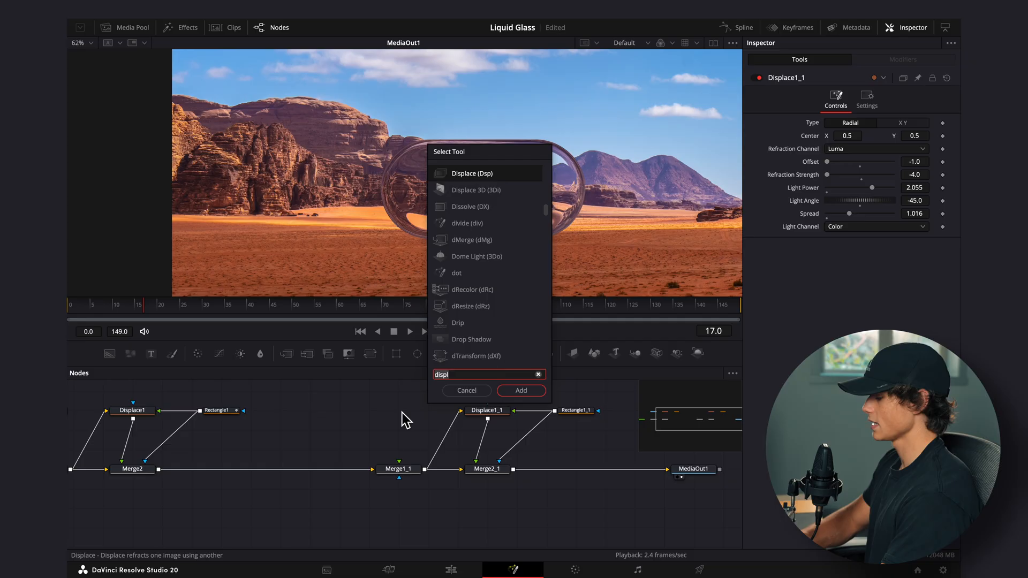
{"action": "type", "text": "blur"}
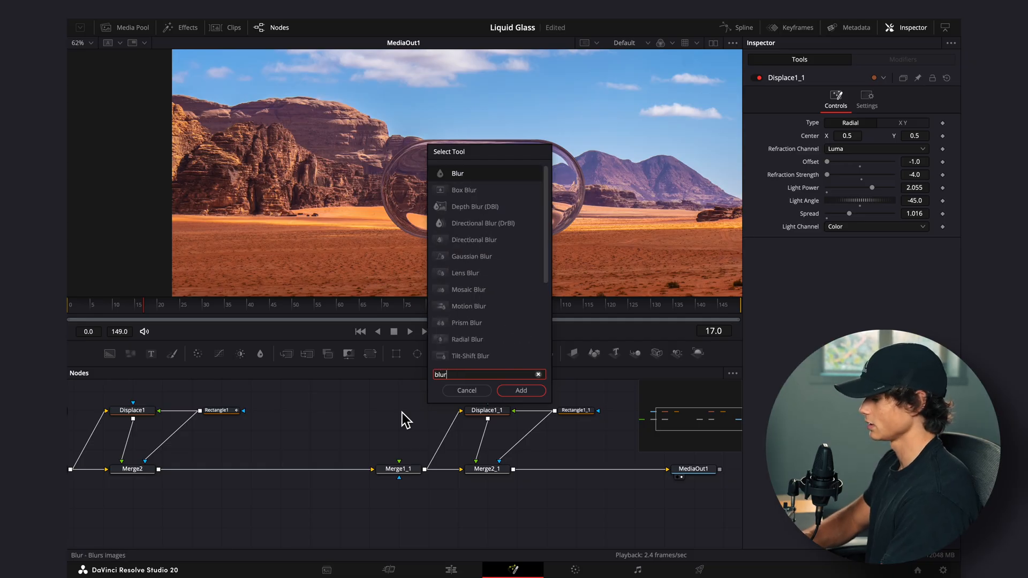
{"action": "left_click", "coordinate": [522, 390]}
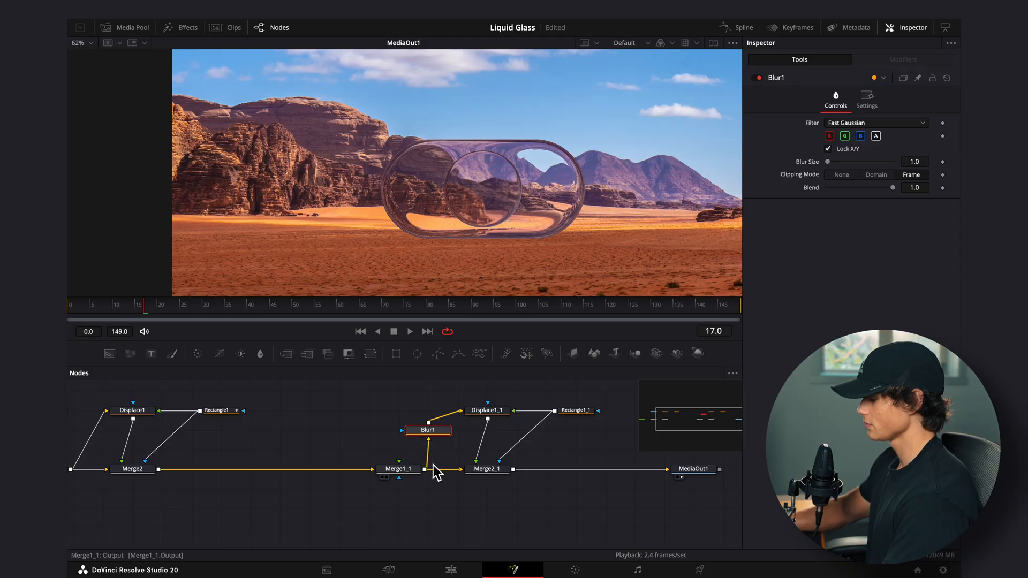
{"action": "left_click", "coordinate": [486, 411]}
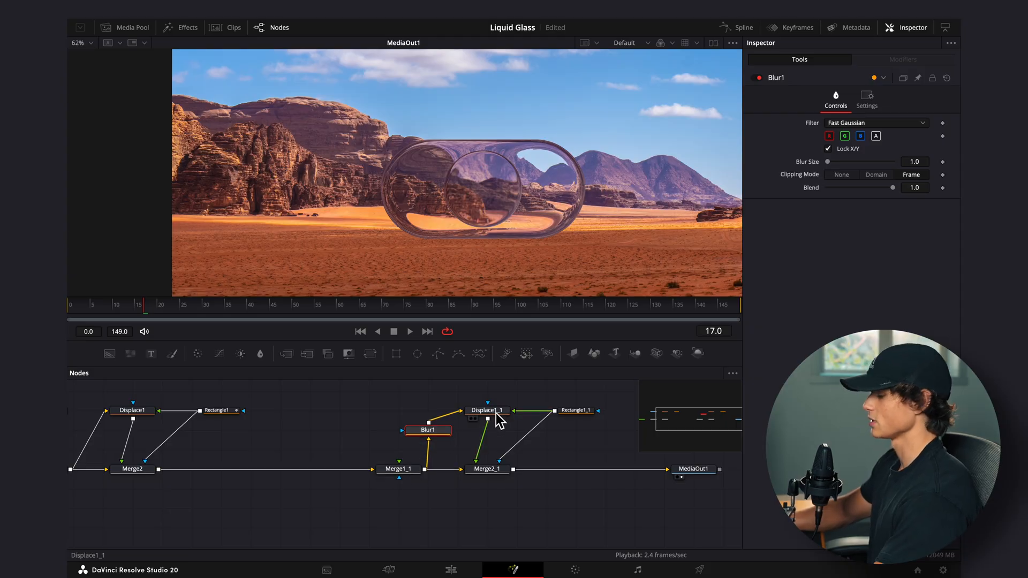
Set the Blur Size to about 7.9 for a frosted glass knob.
{"action": "left_click_drag", "start_coordinate": [828, 162], "coordinate": [849, 162]}
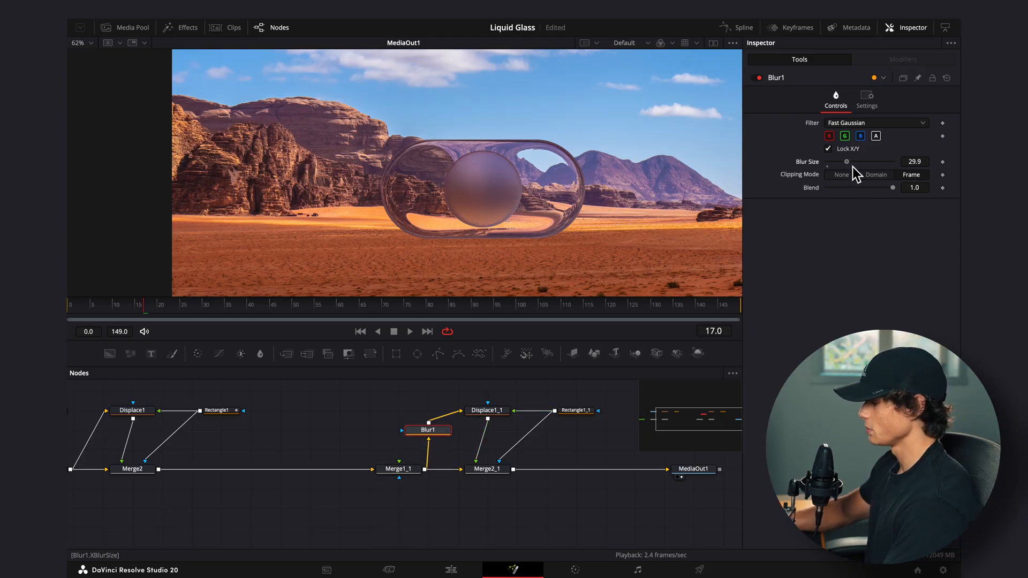
{"action": "left_click_drag", "start_coordinate": [846, 162], "coordinate": [852, 162]}
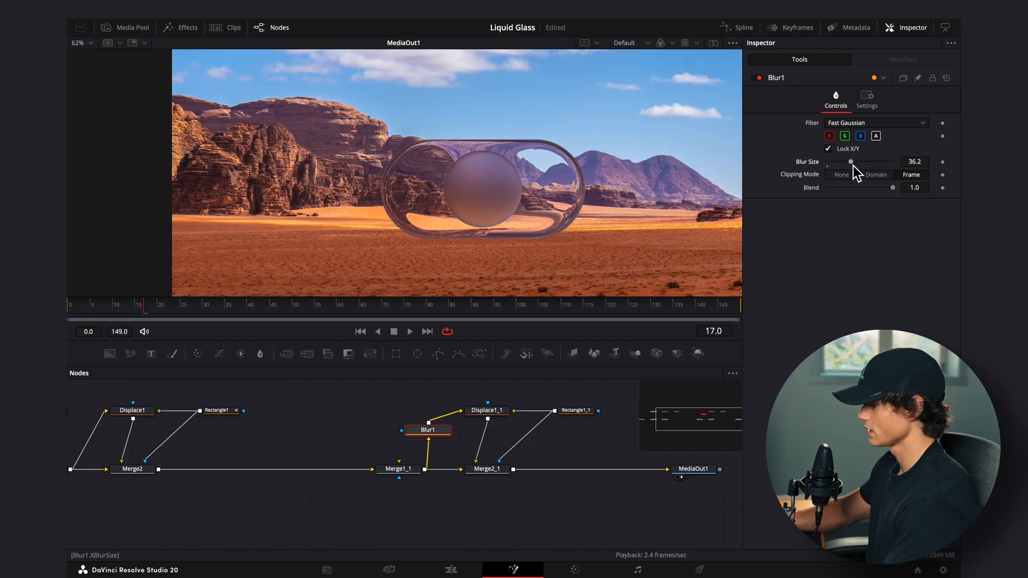
{"action": "left_click_drag", "start_coordinate": [851, 162], "coordinate": [833, 162]}
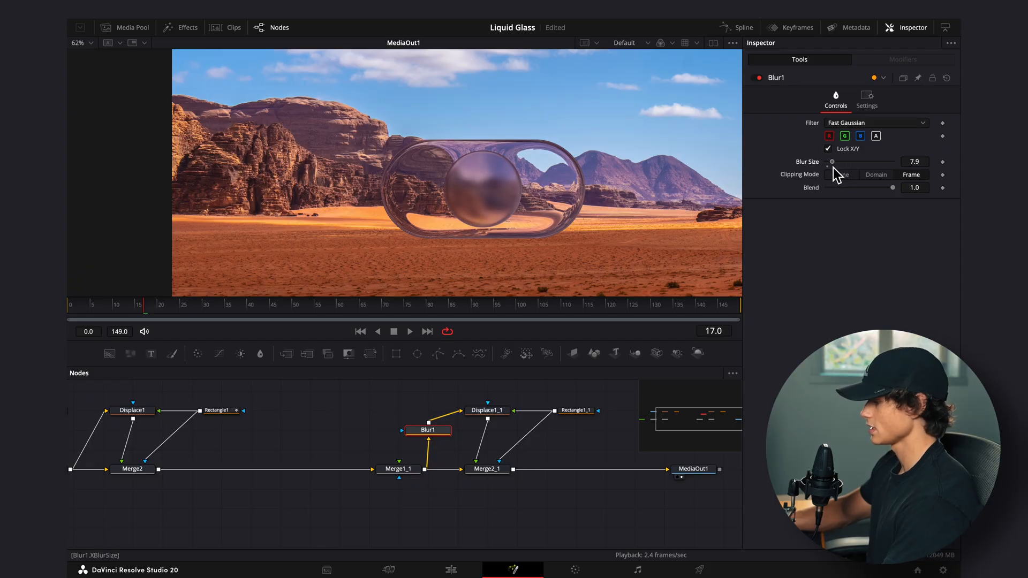
{"action": "left_click_drag", "start_coordinate": [833, 162], "coordinate": [847, 162]}
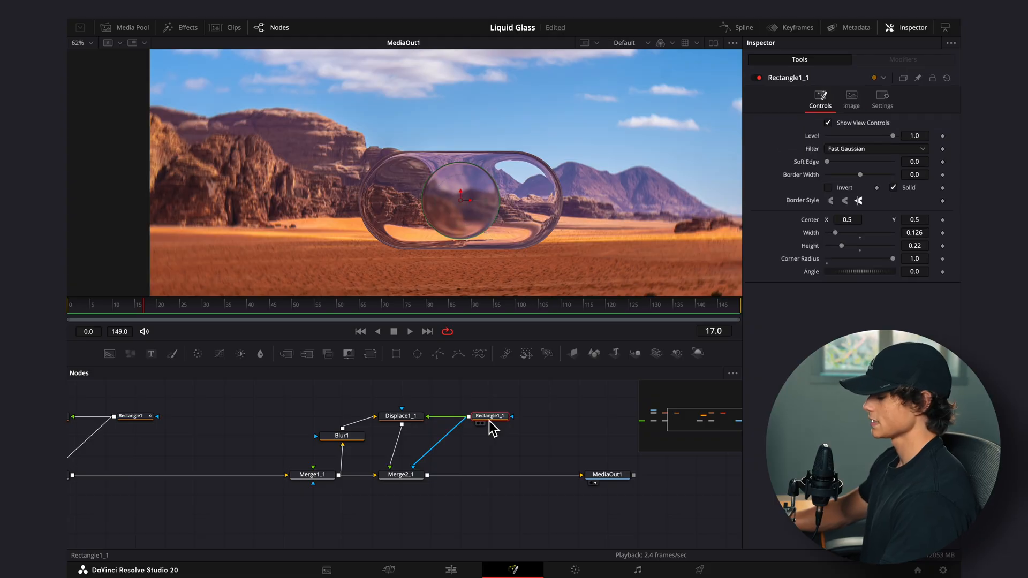
Set Rectangle1_1 Center X to 0.42 and bring in the sun and moon icon media.
{"action": "left_click", "coordinate": [847, 219]}
{"action": "type", "text": "0.485"}
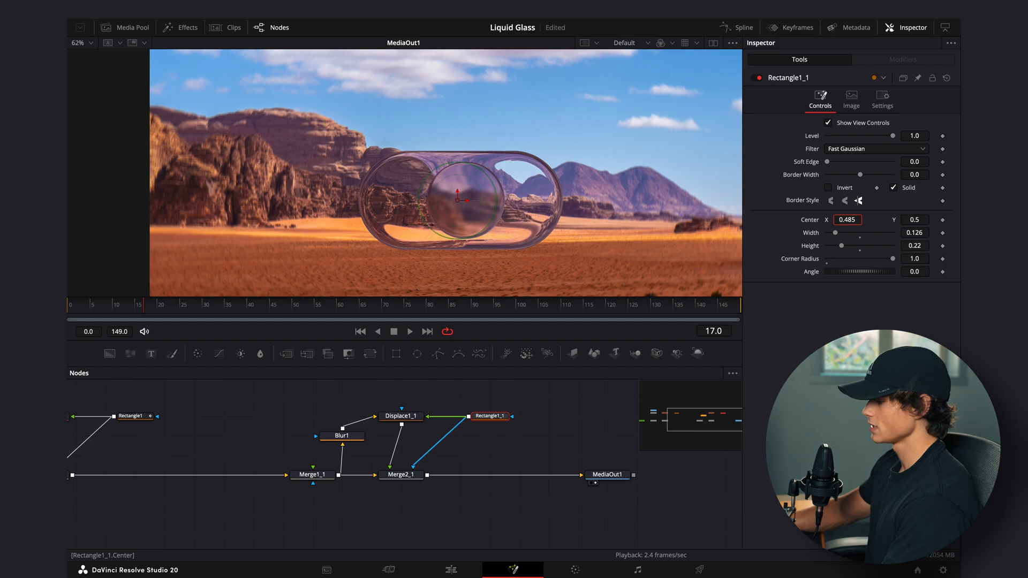
{"action": "left_click", "coordinate": [609, 476]}
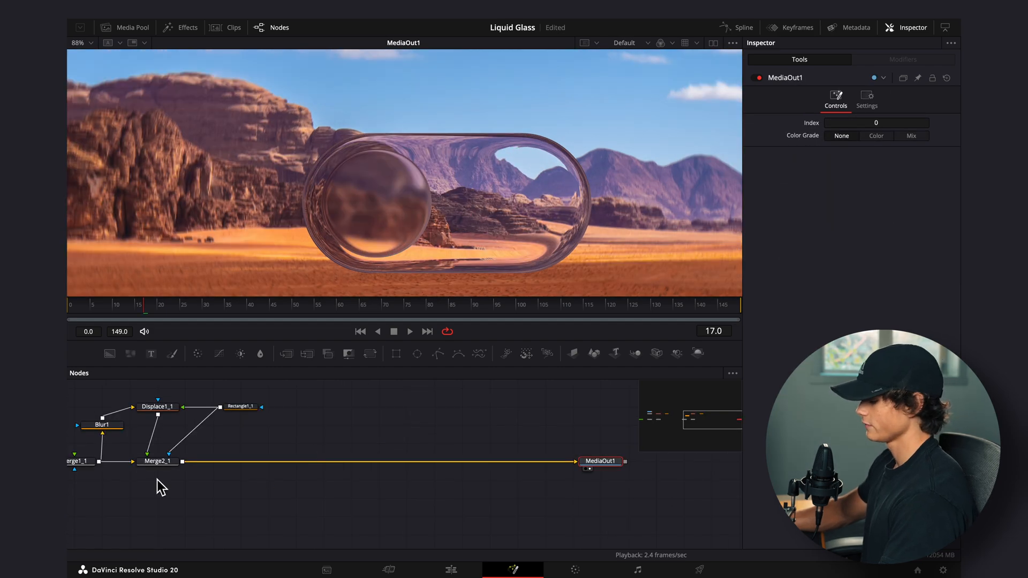
{"action": "left_click", "coordinate": [157, 462]}
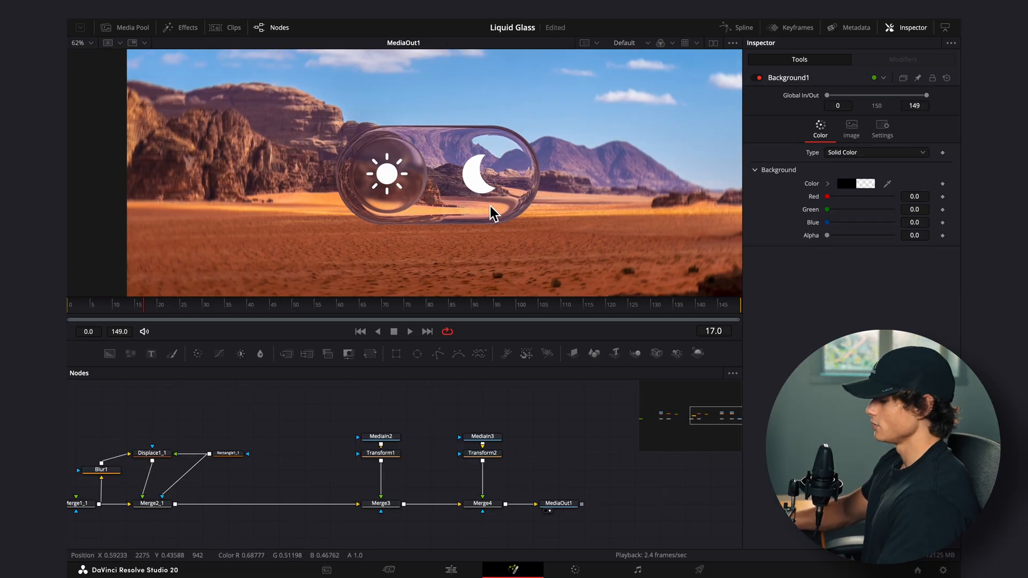
{"action": "left_click", "coordinate": [228, 453]}
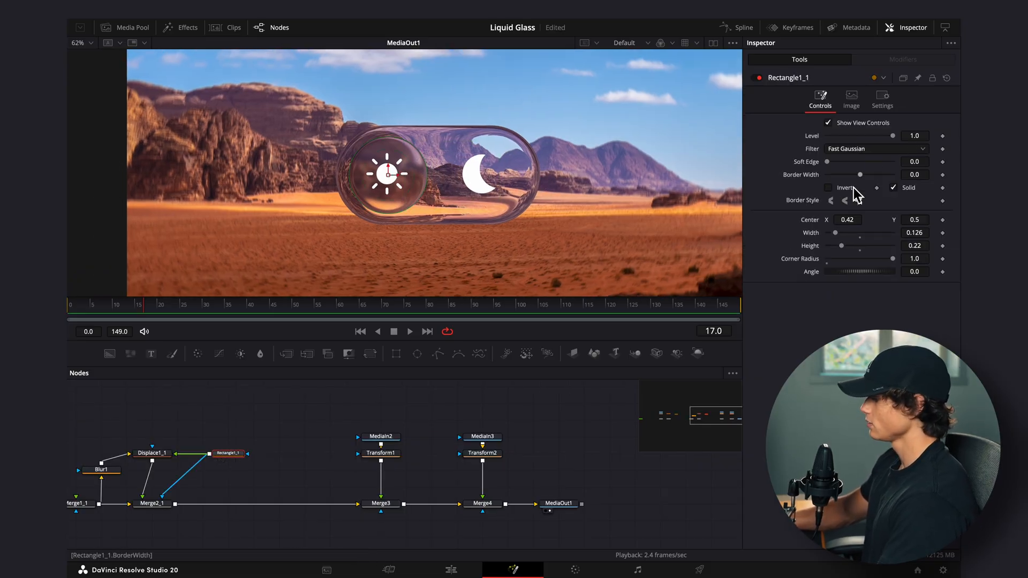
{"action": "left_click_drag", "start_coordinate": [390, 172], "coordinate": [484, 172]}
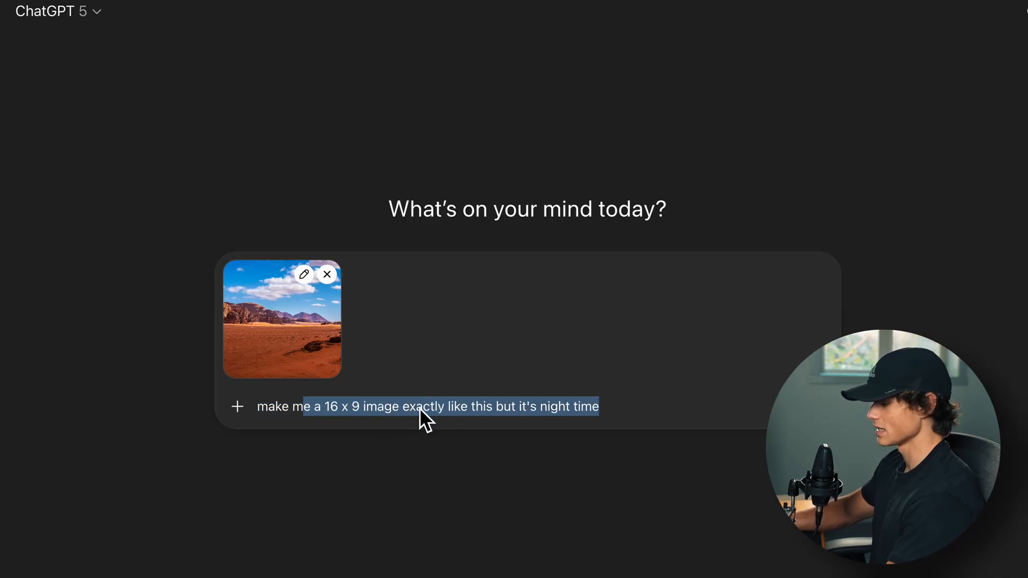
Send the ChatGPT request for a 16:9 night-time version of the desert photo.
{"action": "key", "text": "Enter"}
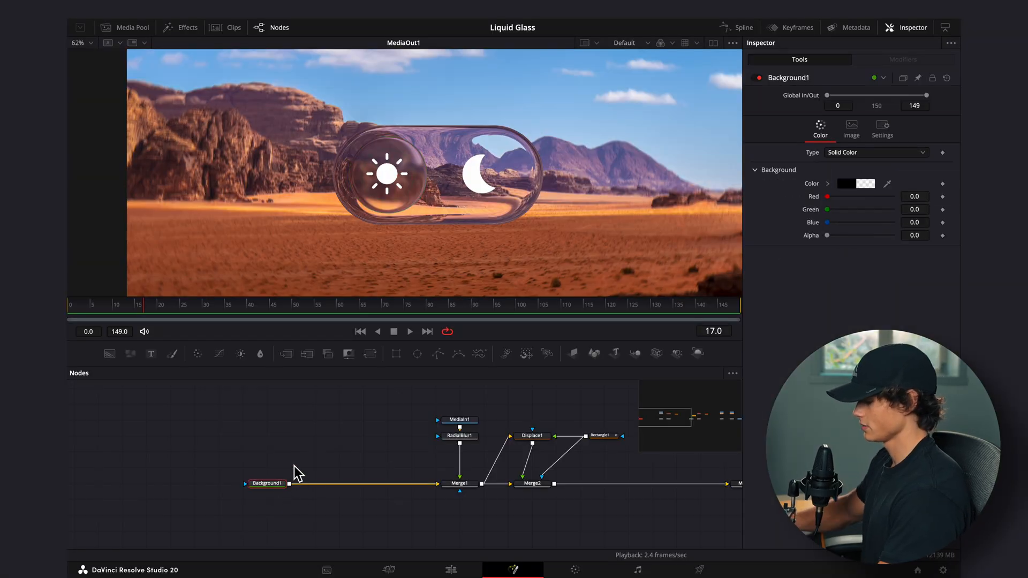
Layer the night-time image (MediaIn4) beneath the day photo and make Background2 fully opaque (Alpha 1.0).
{"action": "left_click", "coordinate": [315, 483]}
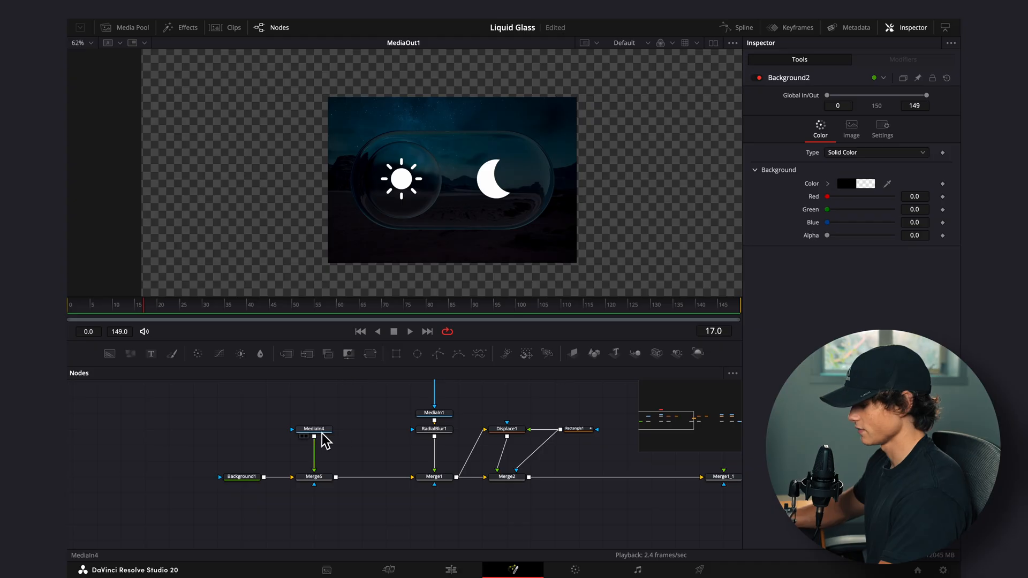
{"action": "left_click", "coordinate": [313, 429]}
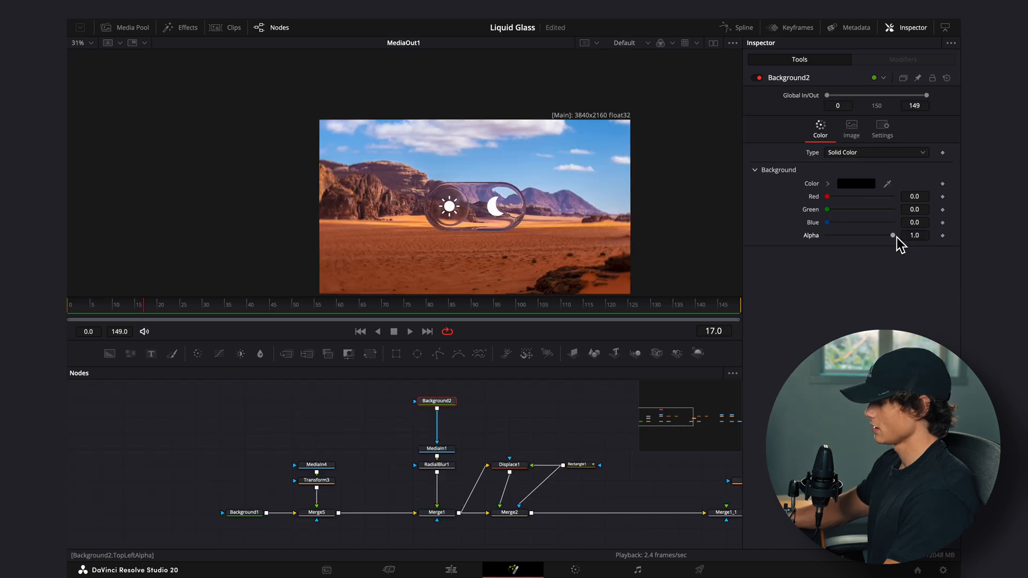
{"action": "left_click_drag", "start_coordinate": [892, 235], "coordinate": [826, 235]}
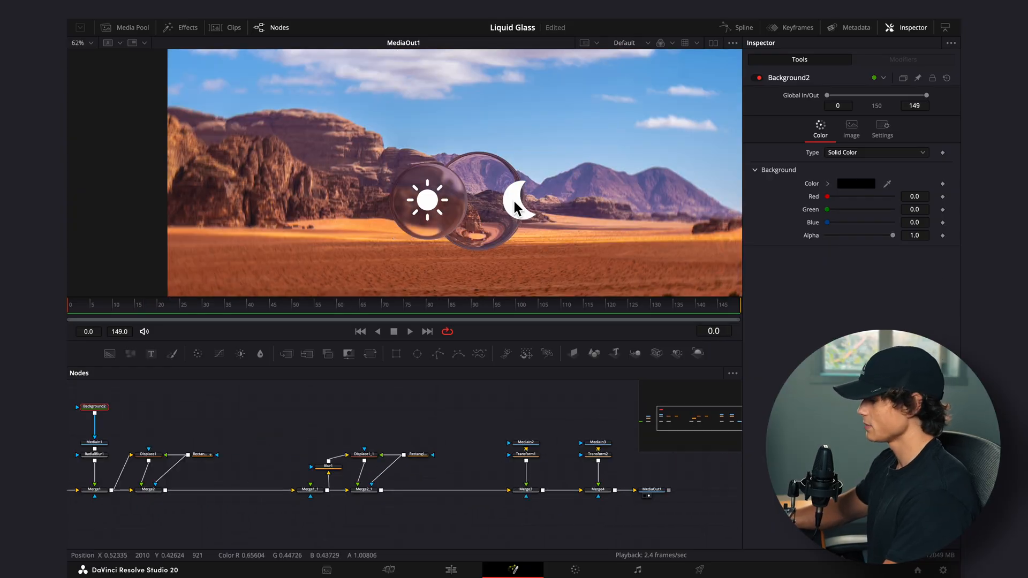
{"action": "mouse_move", "coordinate": [273, 325]}
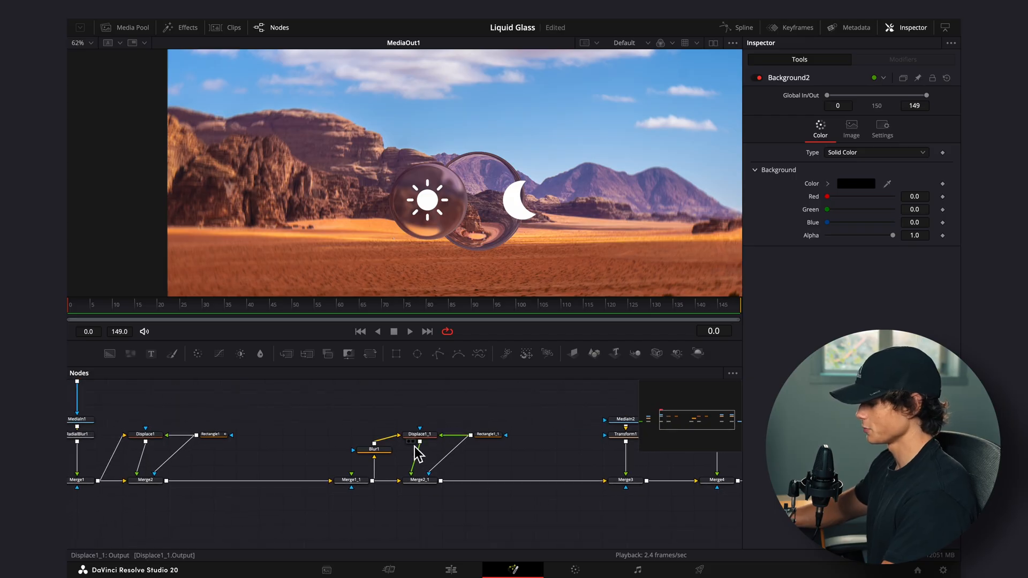
Keyframe Rectangle1_1 Height from 0.0 up to about 0.34 so the knob grows over the sun.
{"action": "left_click", "coordinate": [488, 434]}
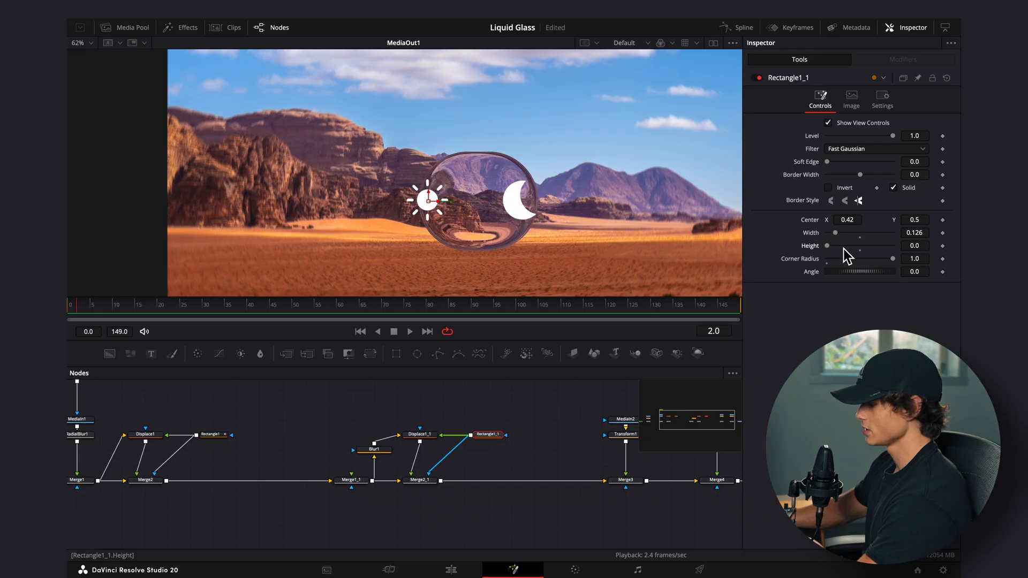
{"action": "left_click", "coordinate": [942, 247]}
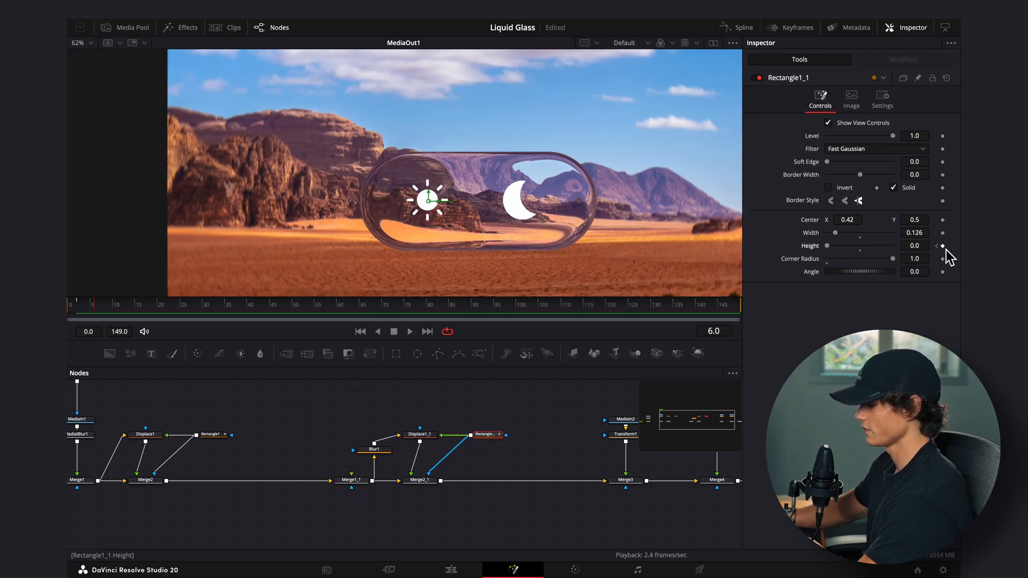
{"action": "left_click_drag", "start_coordinate": [807, 245], "coordinate": [831, 245]}
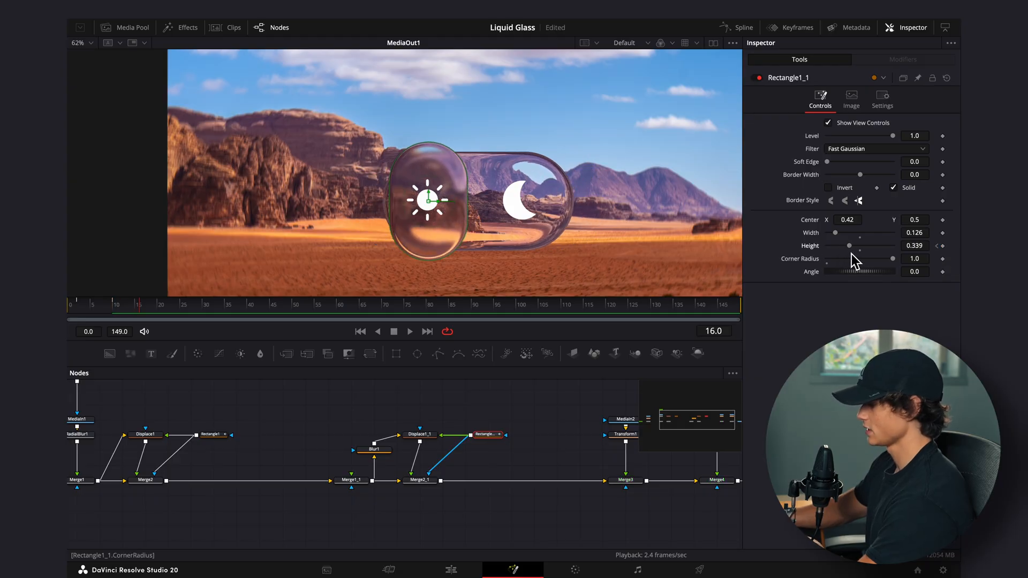
{"action": "left_click_drag", "start_coordinate": [849, 245], "coordinate": [837, 245]}
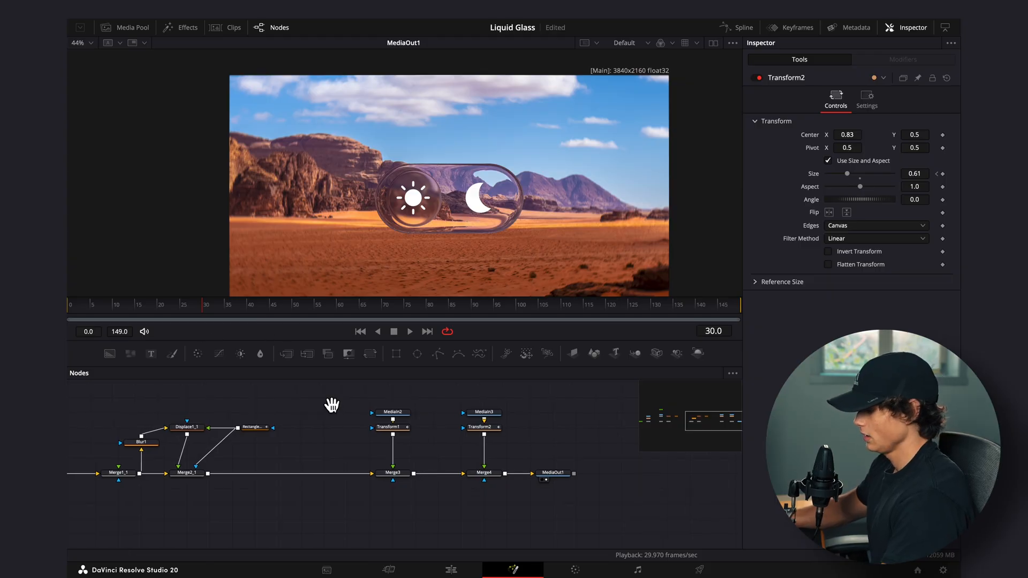
Keyframe Rectangle1_1 Center X from 0.42 to 0.566 at frame 50 and ease the curve in the Spline editor.
{"action": "left_click", "coordinate": [411, 411]}
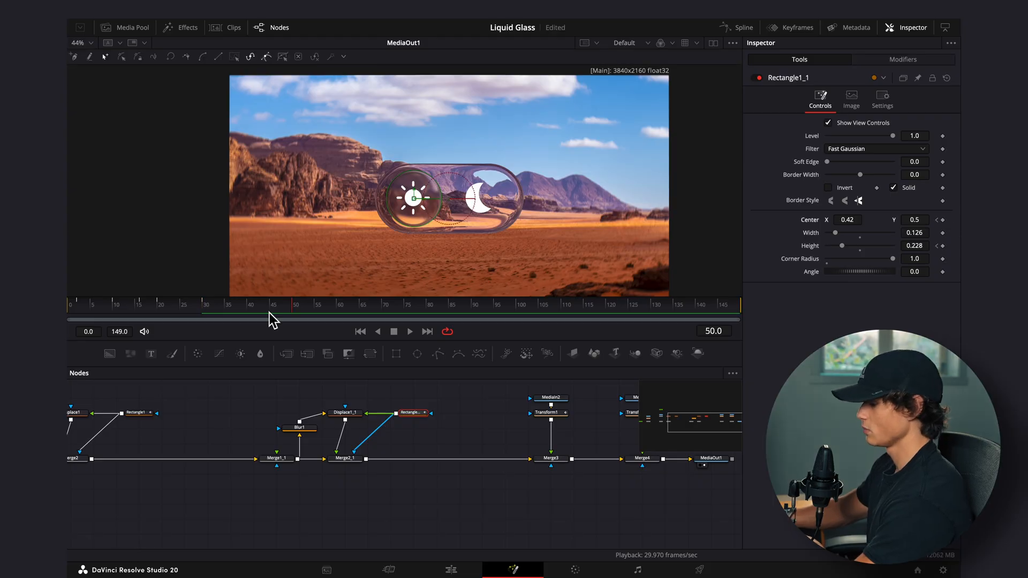
{"action": "mouse_move", "coordinate": [369, 265]}
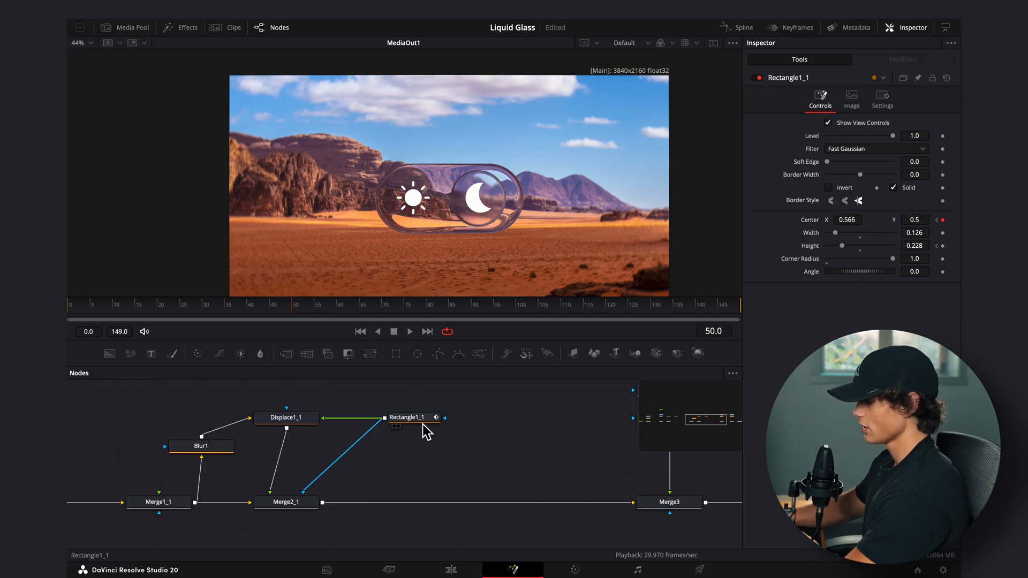
{"action": "mouse_move", "coordinate": [433, 445]}
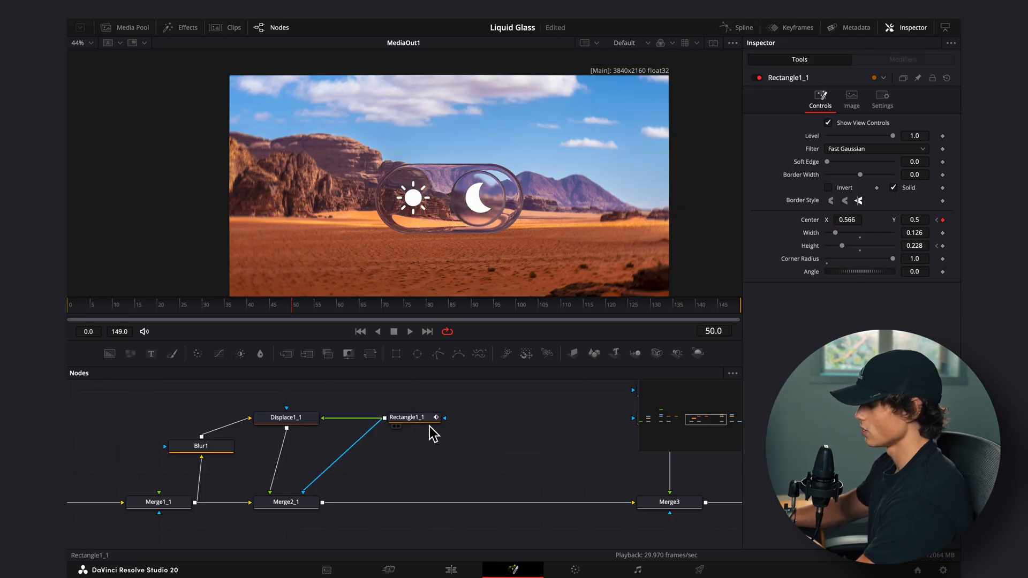
{"action": "left_click", "coordinate": [741, 27]}
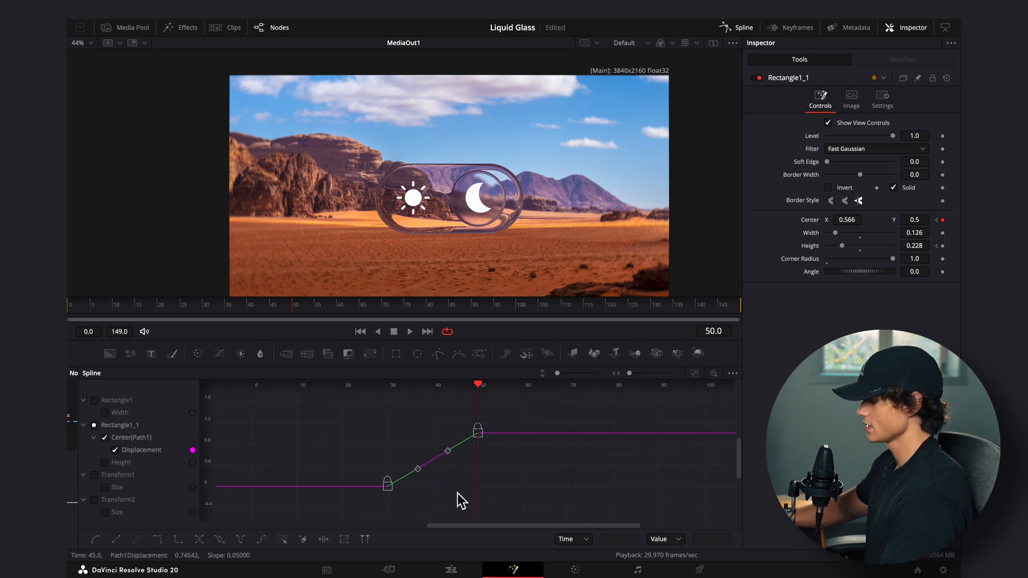
{"action": "left_click", "coordinate": [409, 332]}
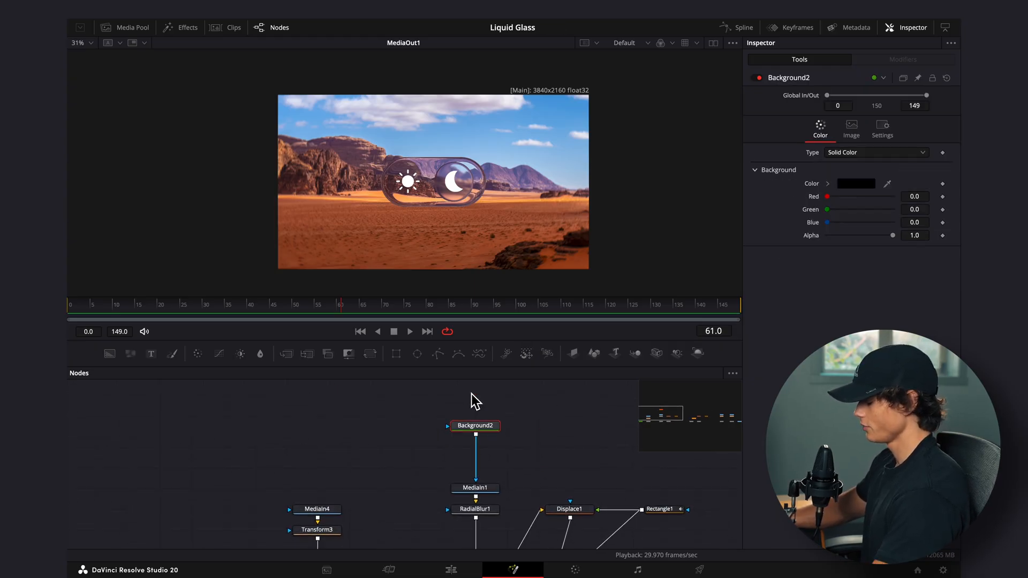
Keyframe Background2 Alpha for the day-to-night fade and preview the toggle on the Edit page.
{"action": "left_click", "coordinate": [187, 305]}
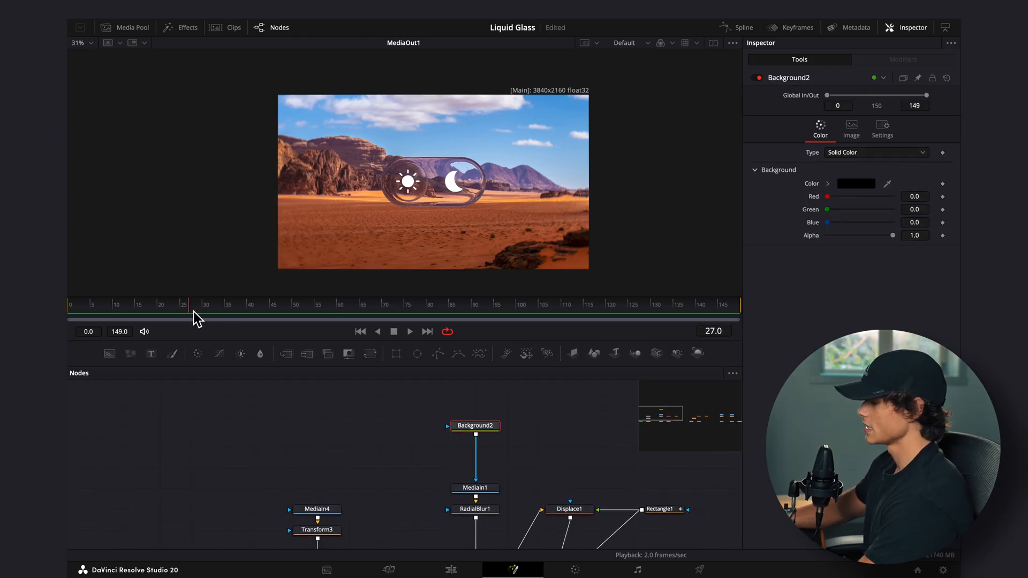
{"action": "left_click", "coordinate": [184, 304]}
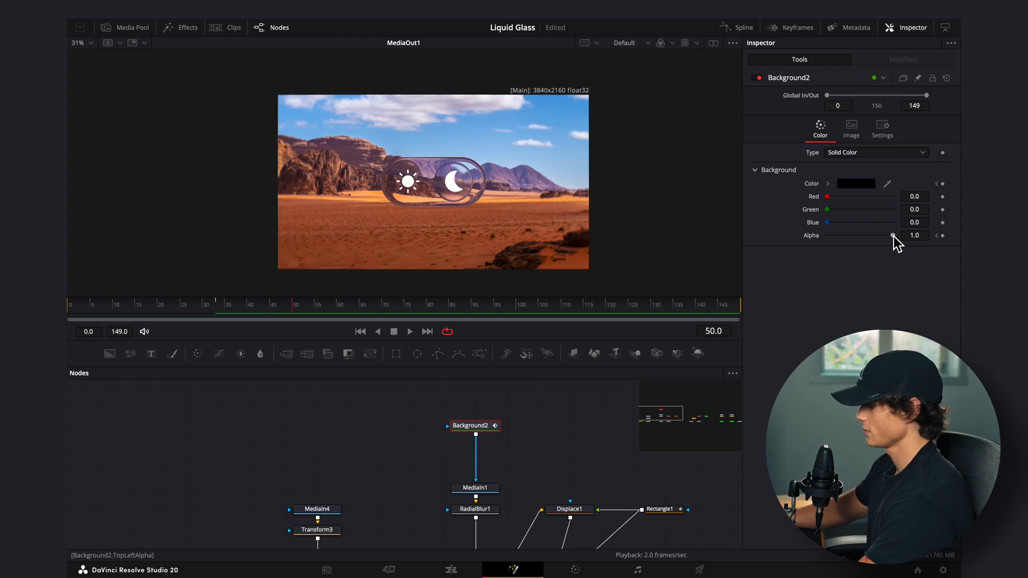
{"action": "left_click_drag", "start_coordinate": [892, 235], "coordinate": [852, 236]}
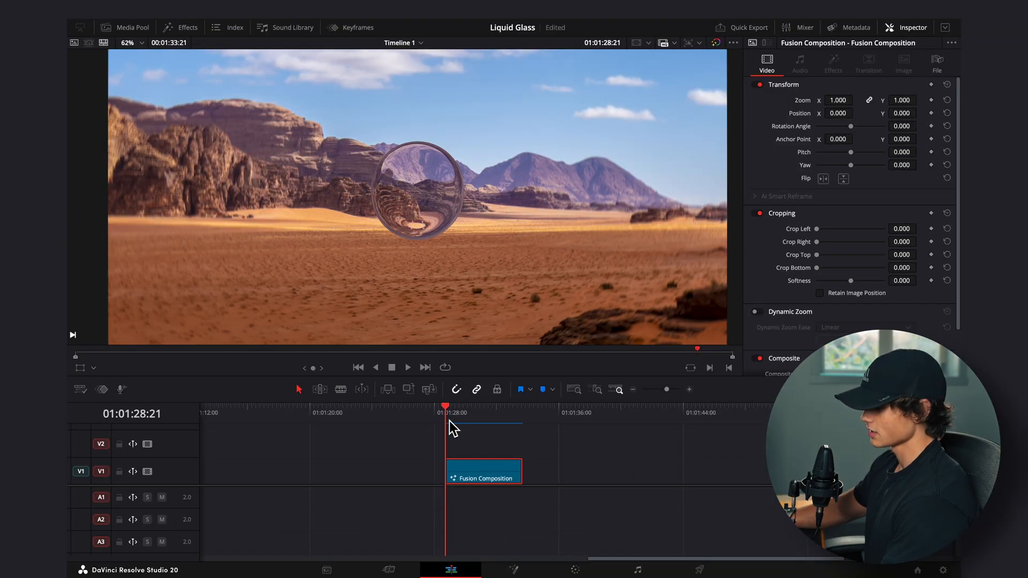
{"action": "left_click", "coordinate": [407, 368]}
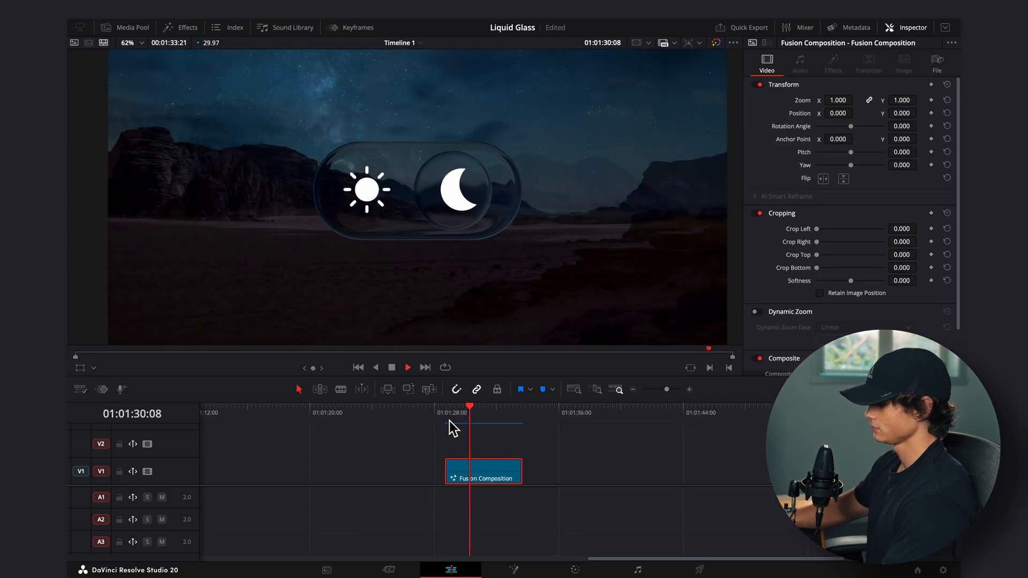